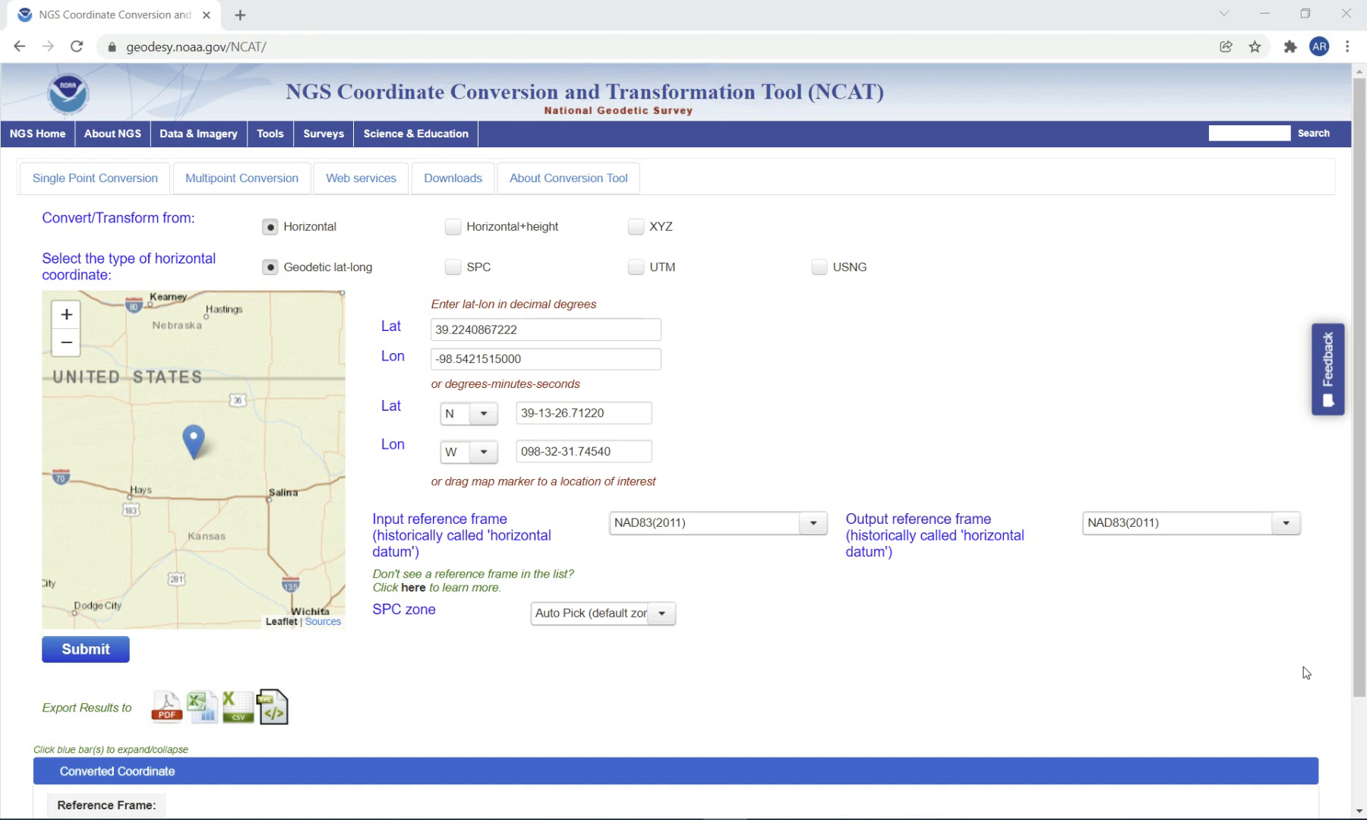
mouse_move(905, 528)
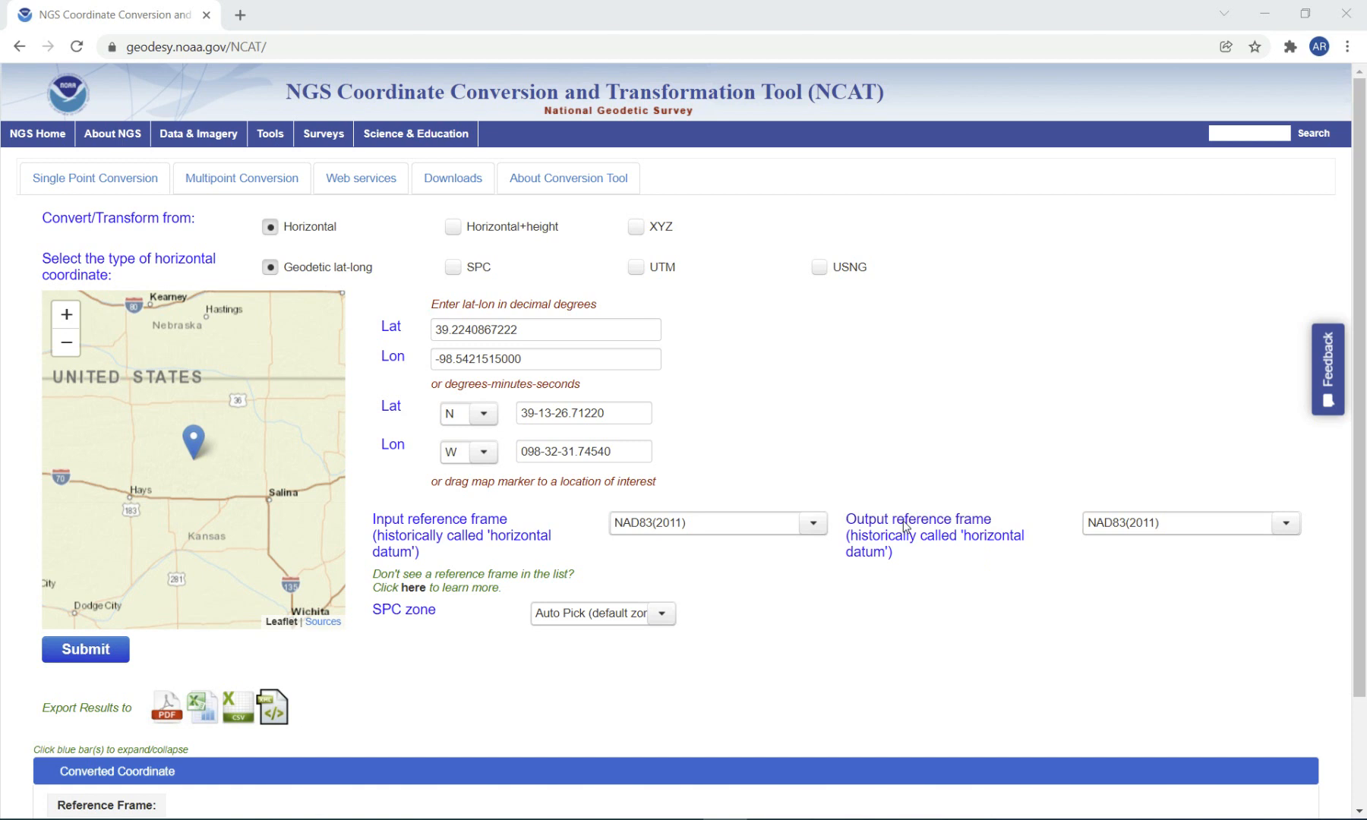
Step: Select point 1578 to read its stored position X 542894.849, Y 798716.588
click(261, 47)
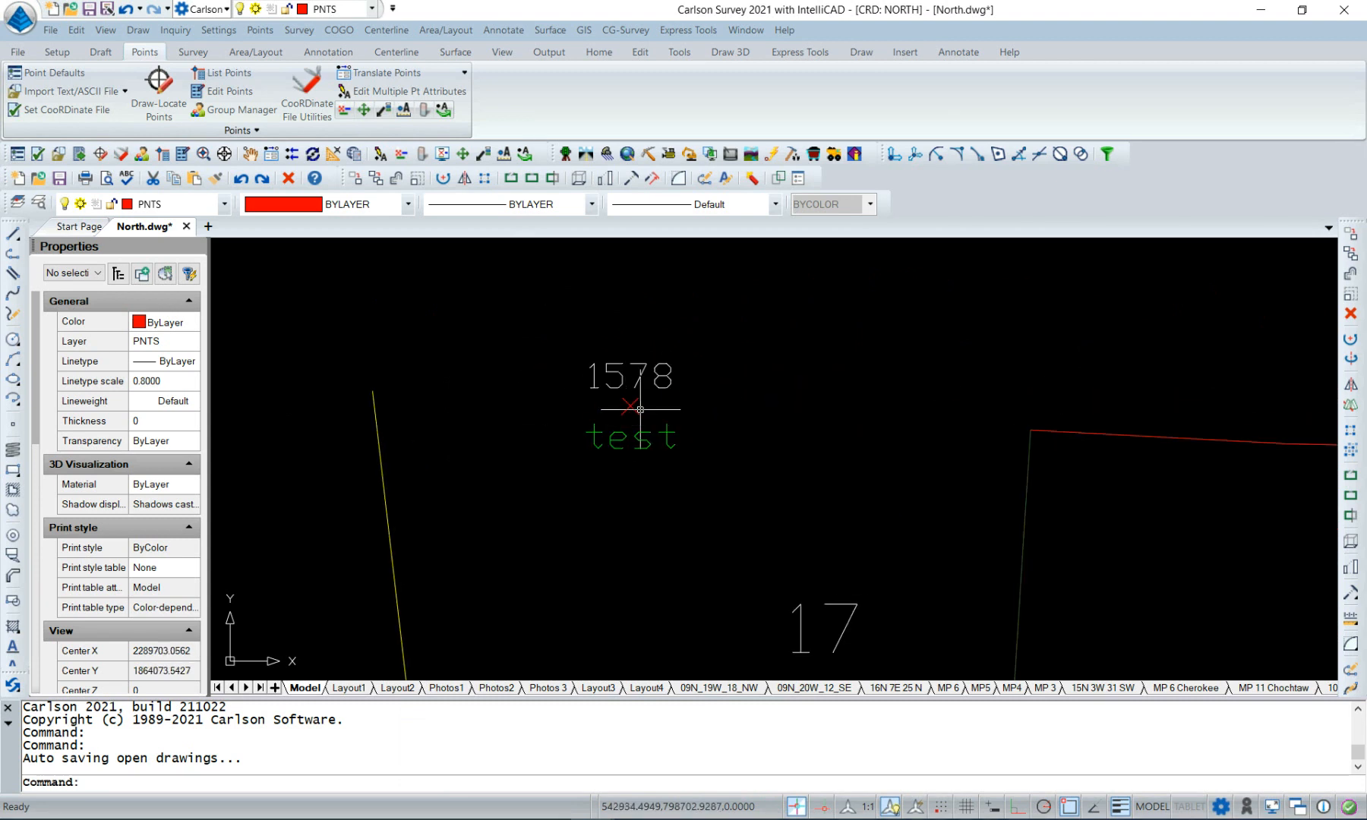
mouse_move(635, 402)
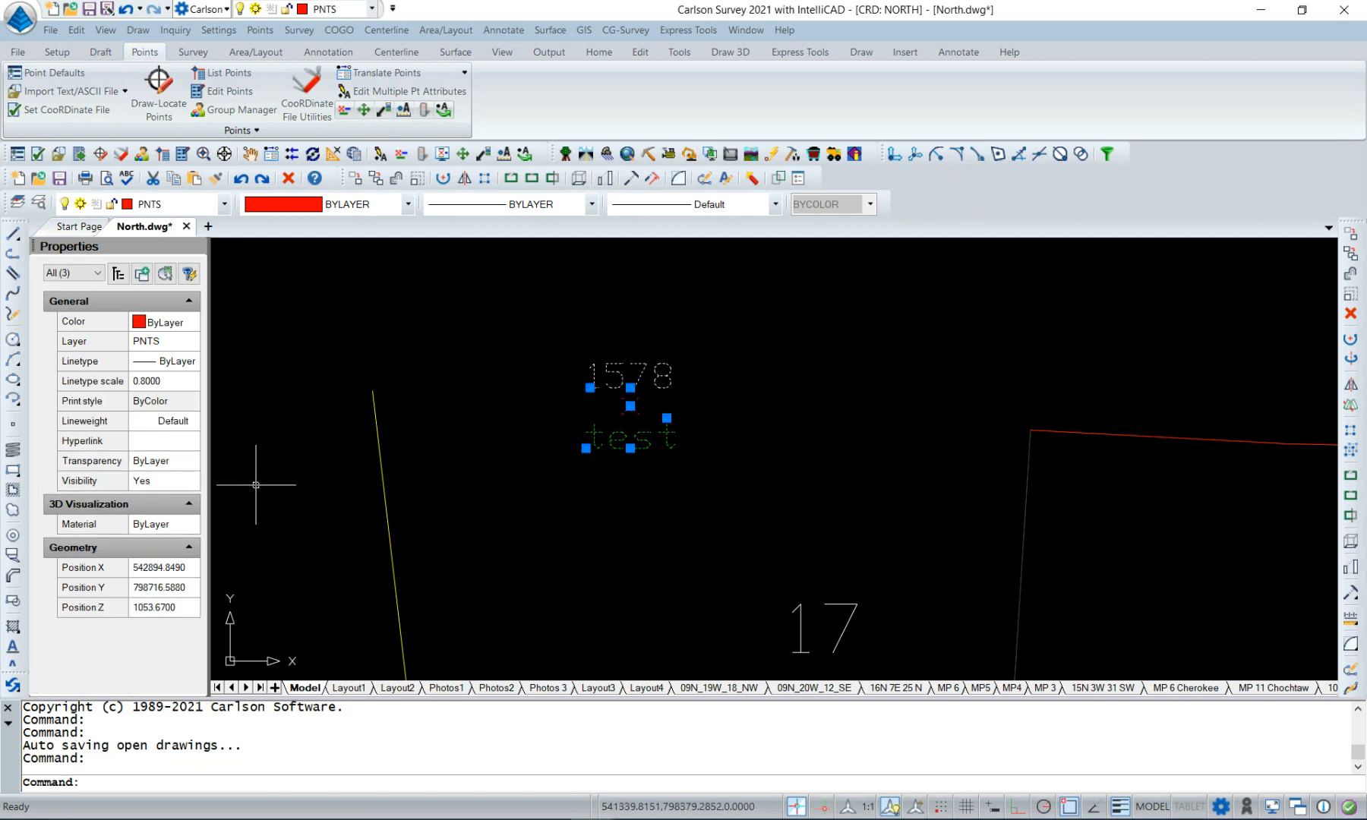
click(161, 587)
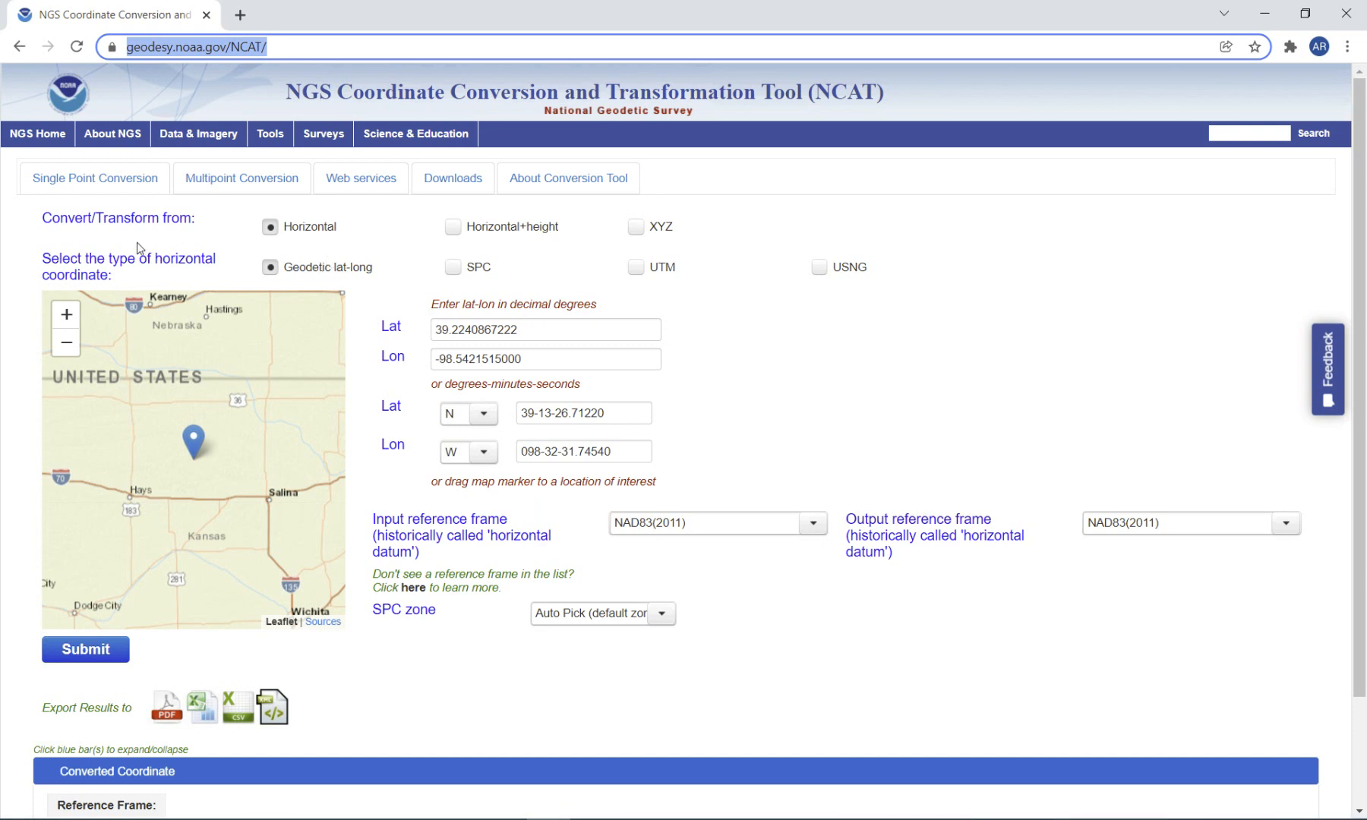
mouse_move(115, 262)
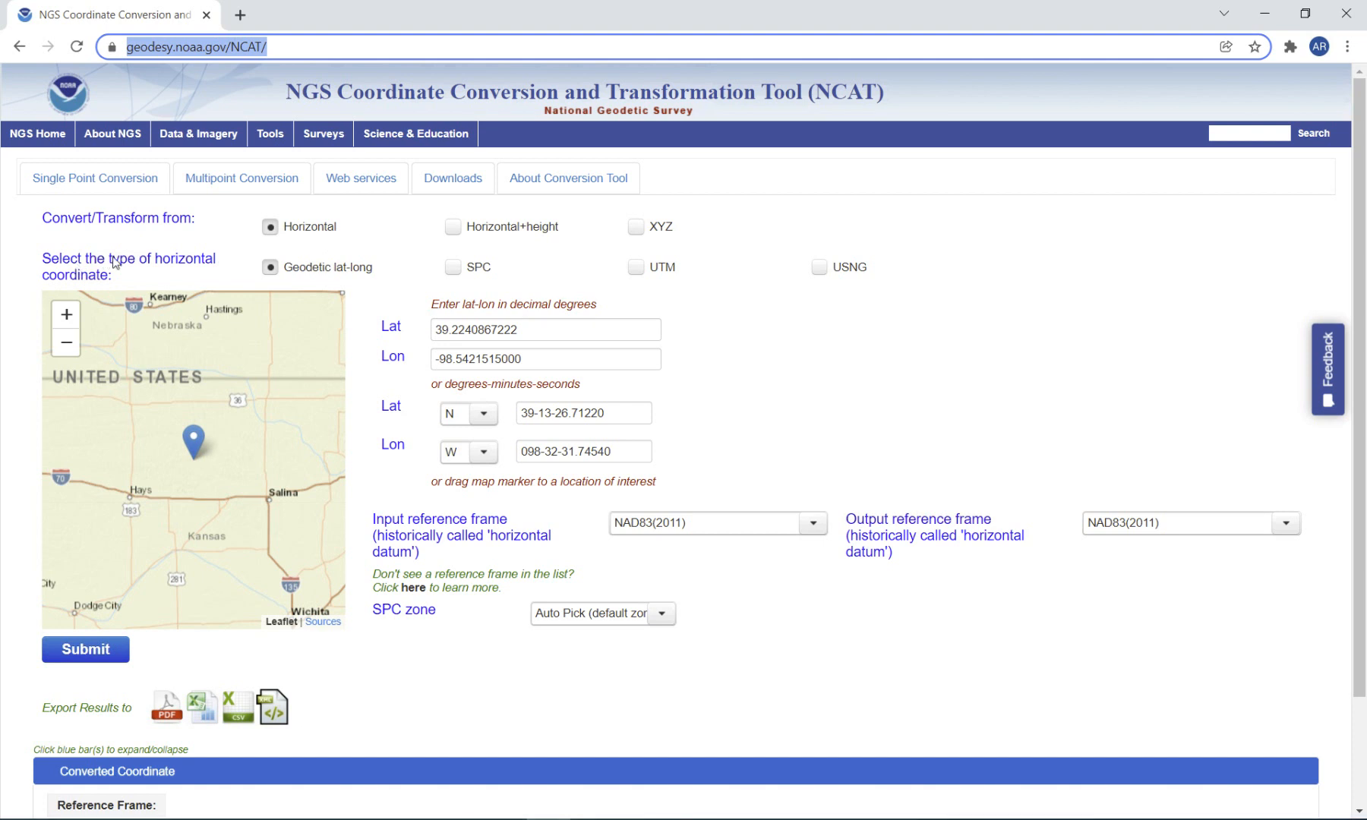
mouse_move(340, 264)
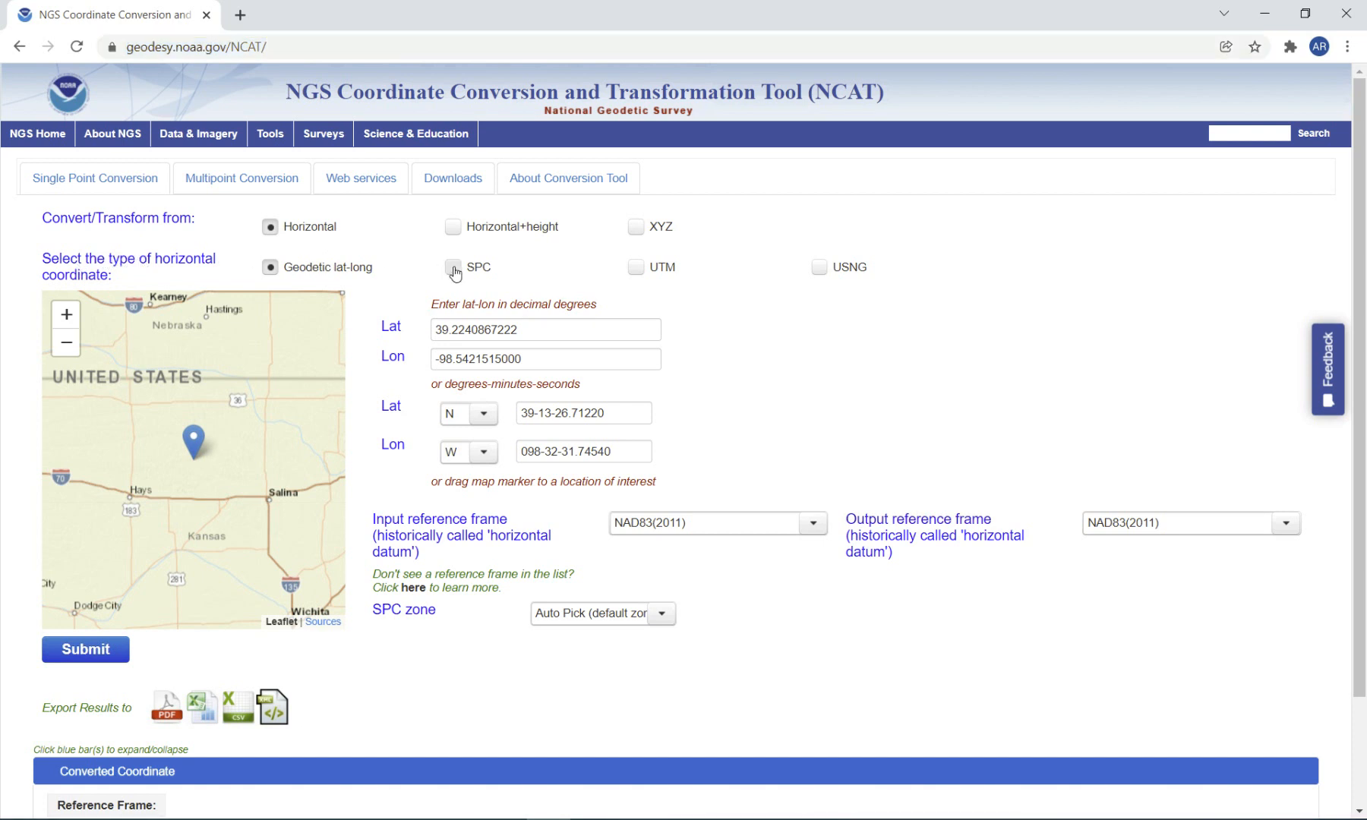
Step: Switch input to SPC in US Survey Feet with northing 798,716.588 and easting 542,894.849
click(452, 268)
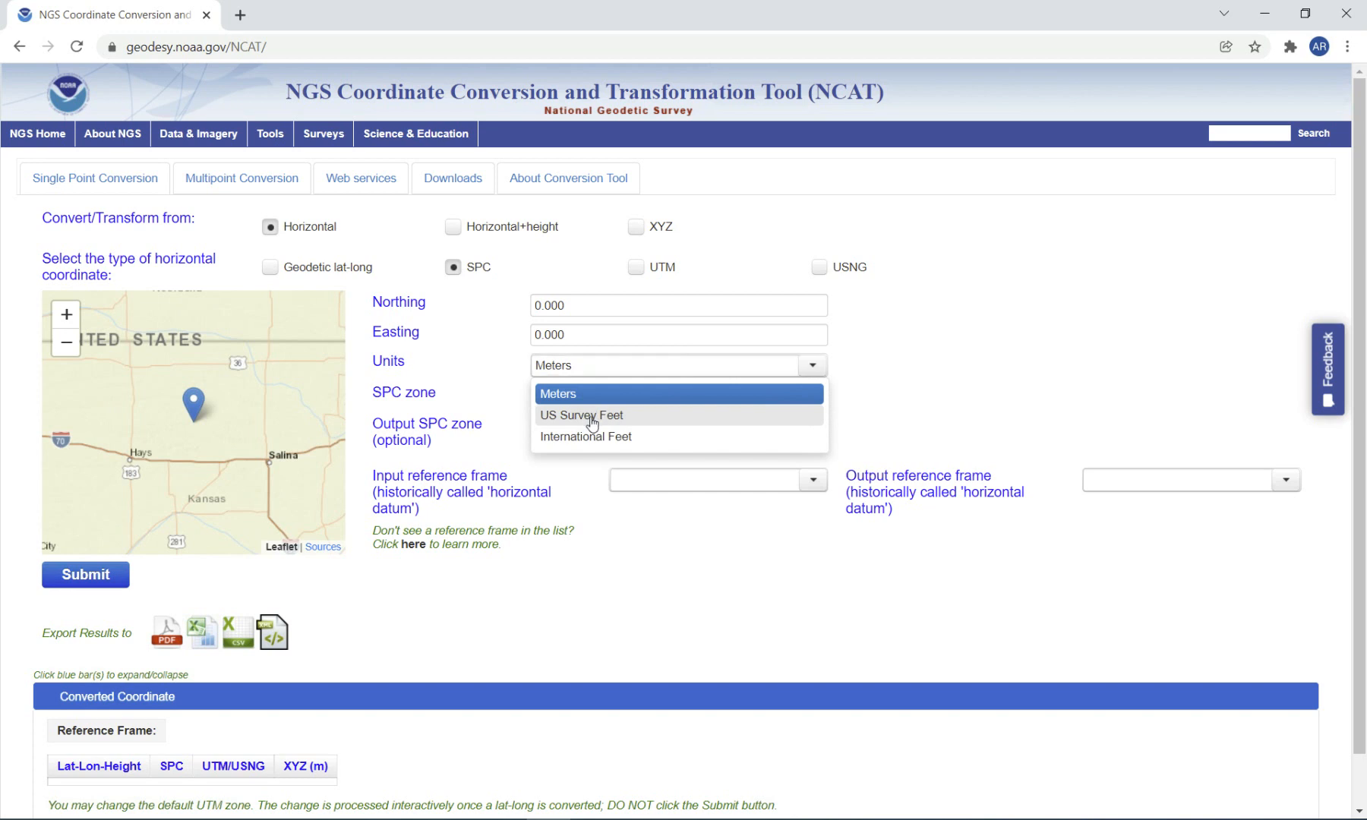
click(582, 415)
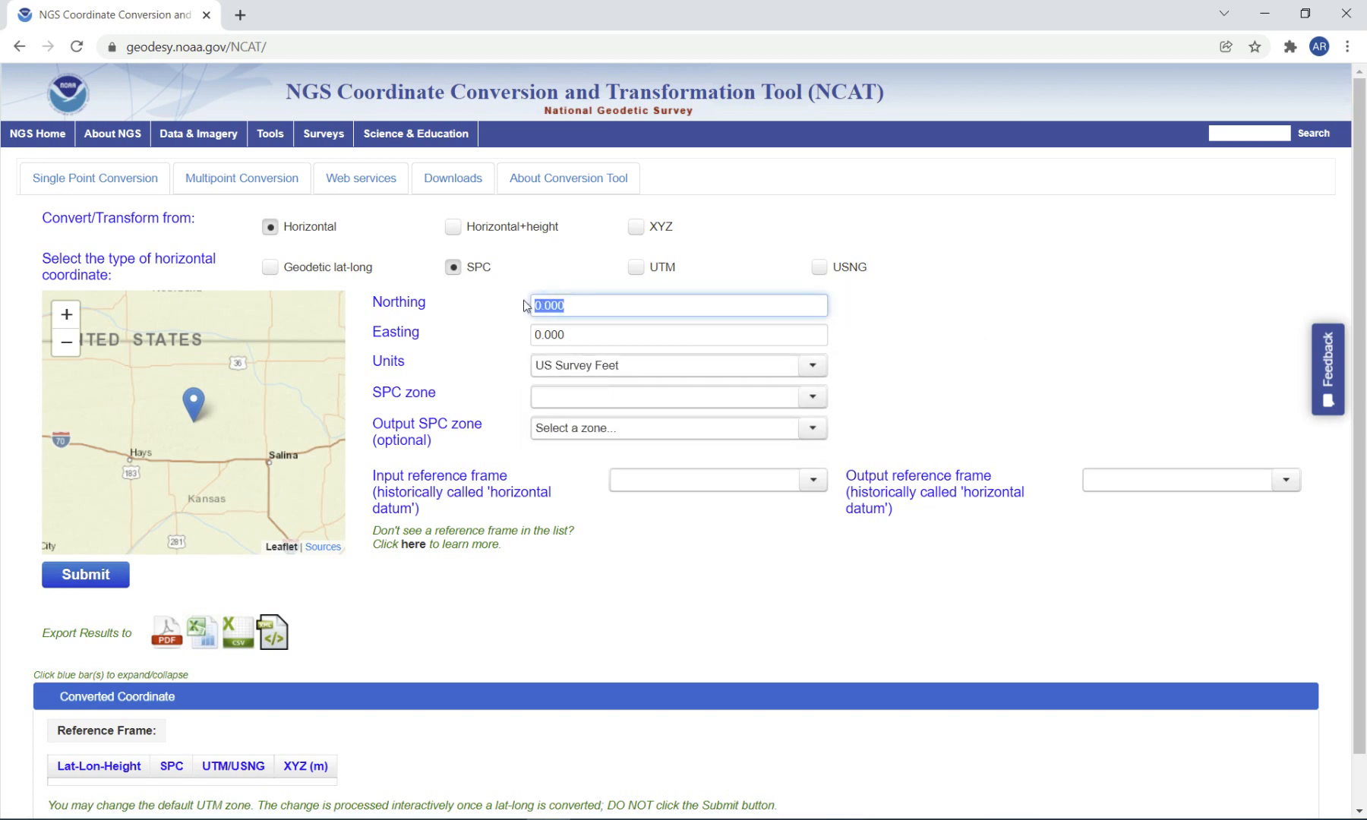
text(798,716.588)
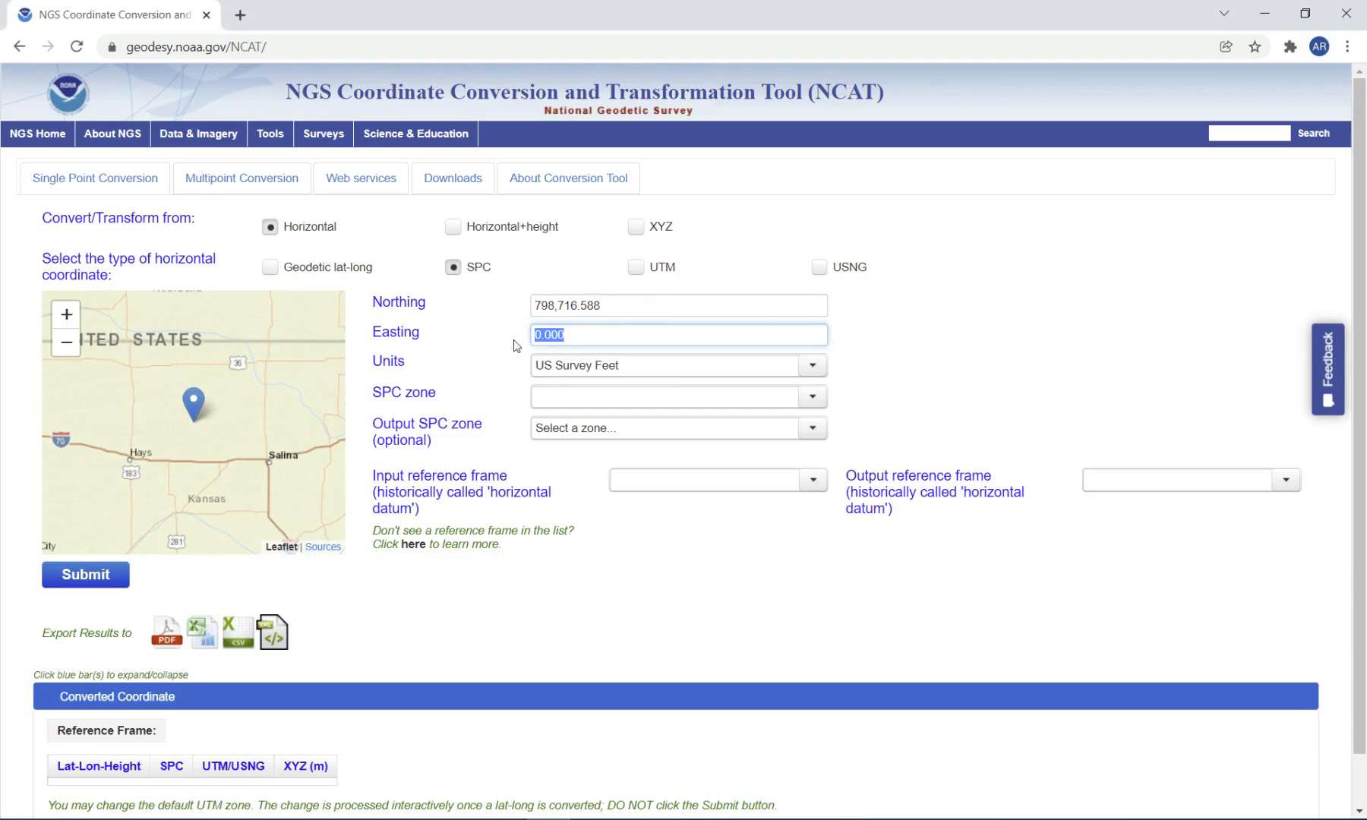
text(542,894.849)
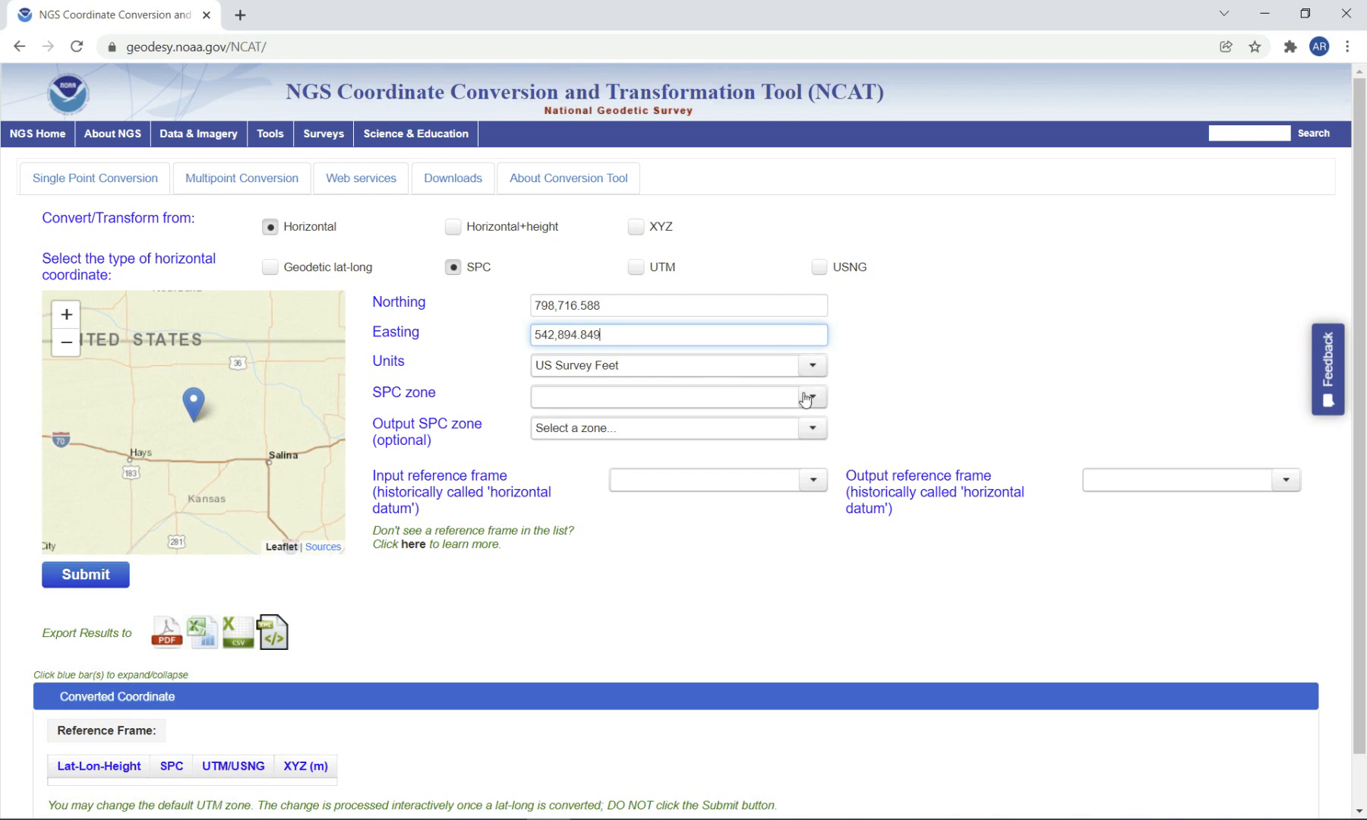
click(811, 398)
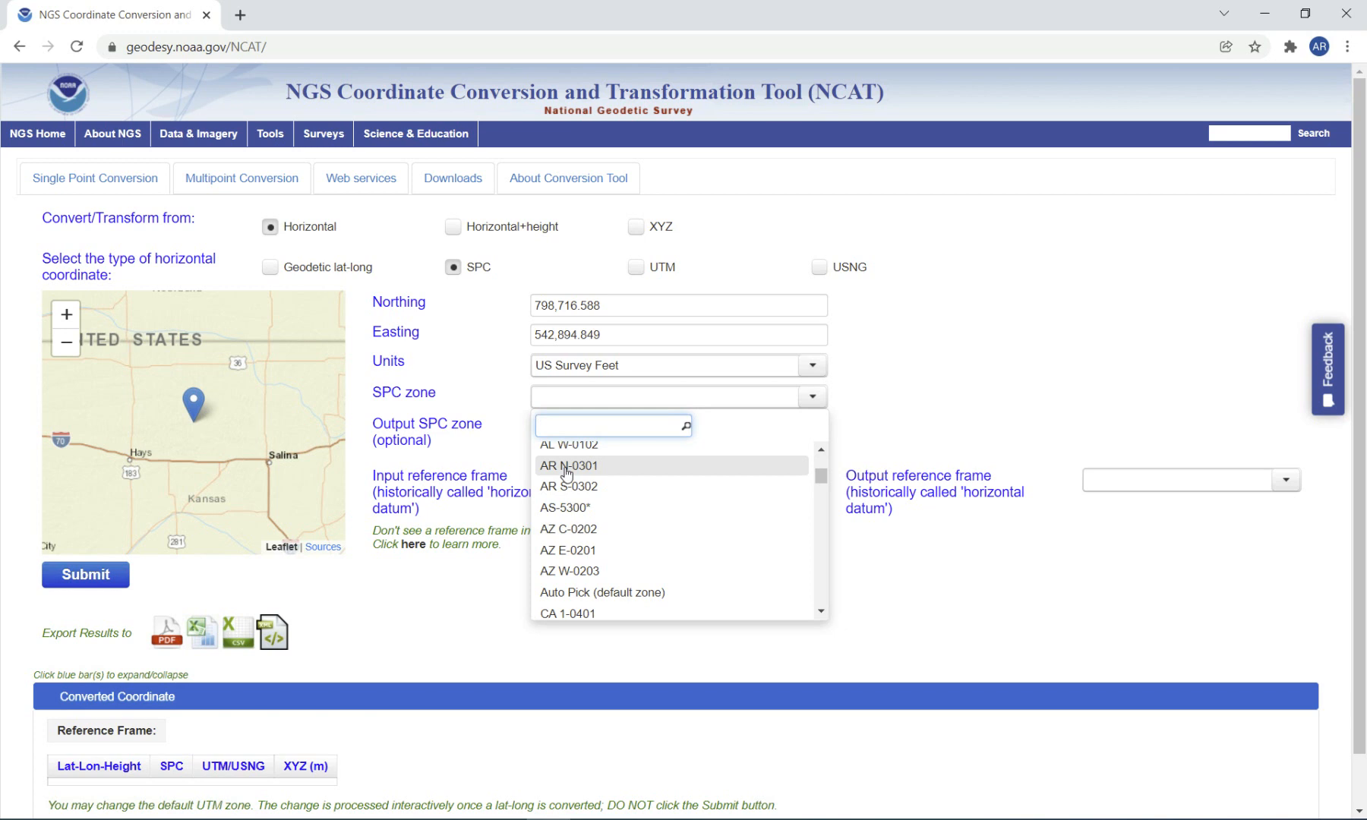
Step: Choose zone AR N-0301 and submit, getting latitude N36° 29' 58.17296" near South West City
click(568, 465)
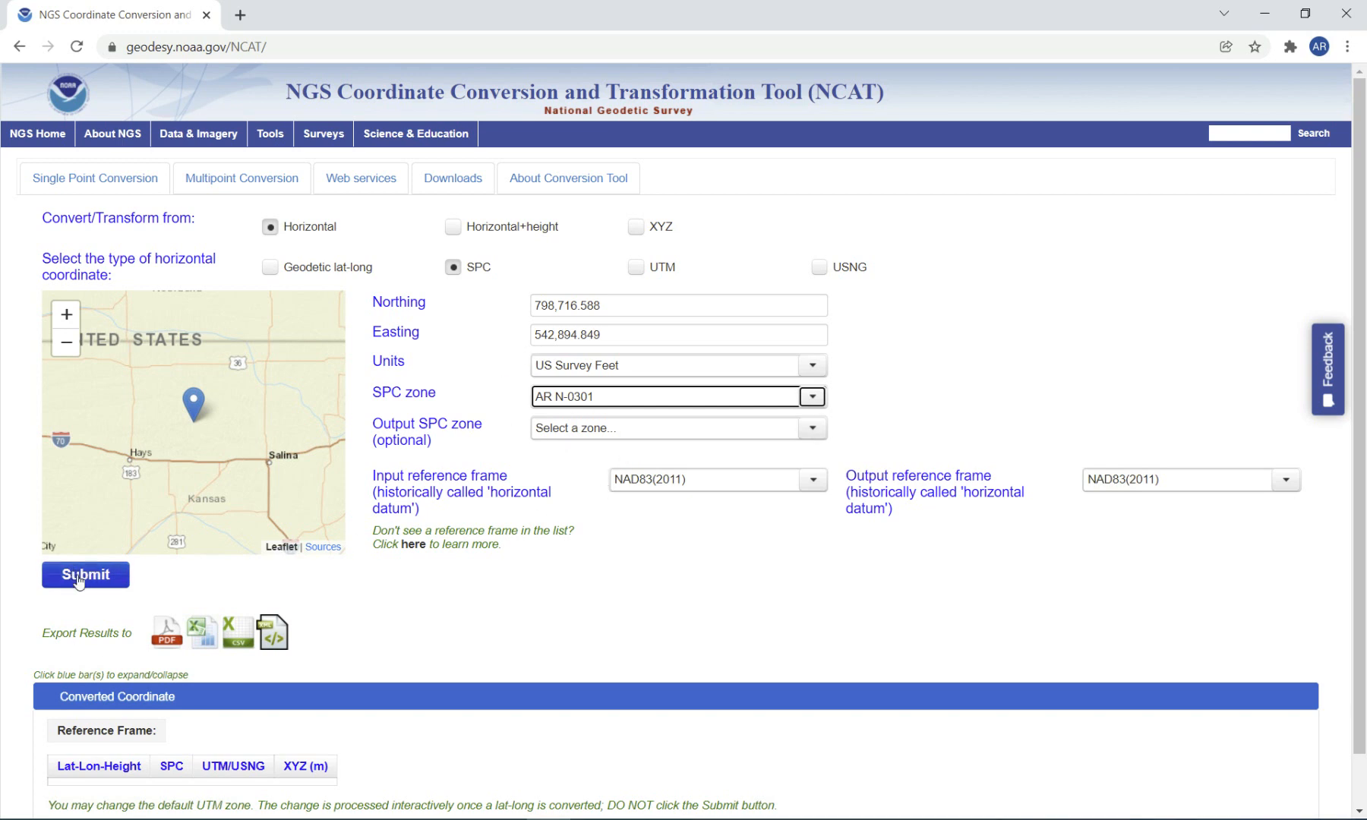
click(85, 574)
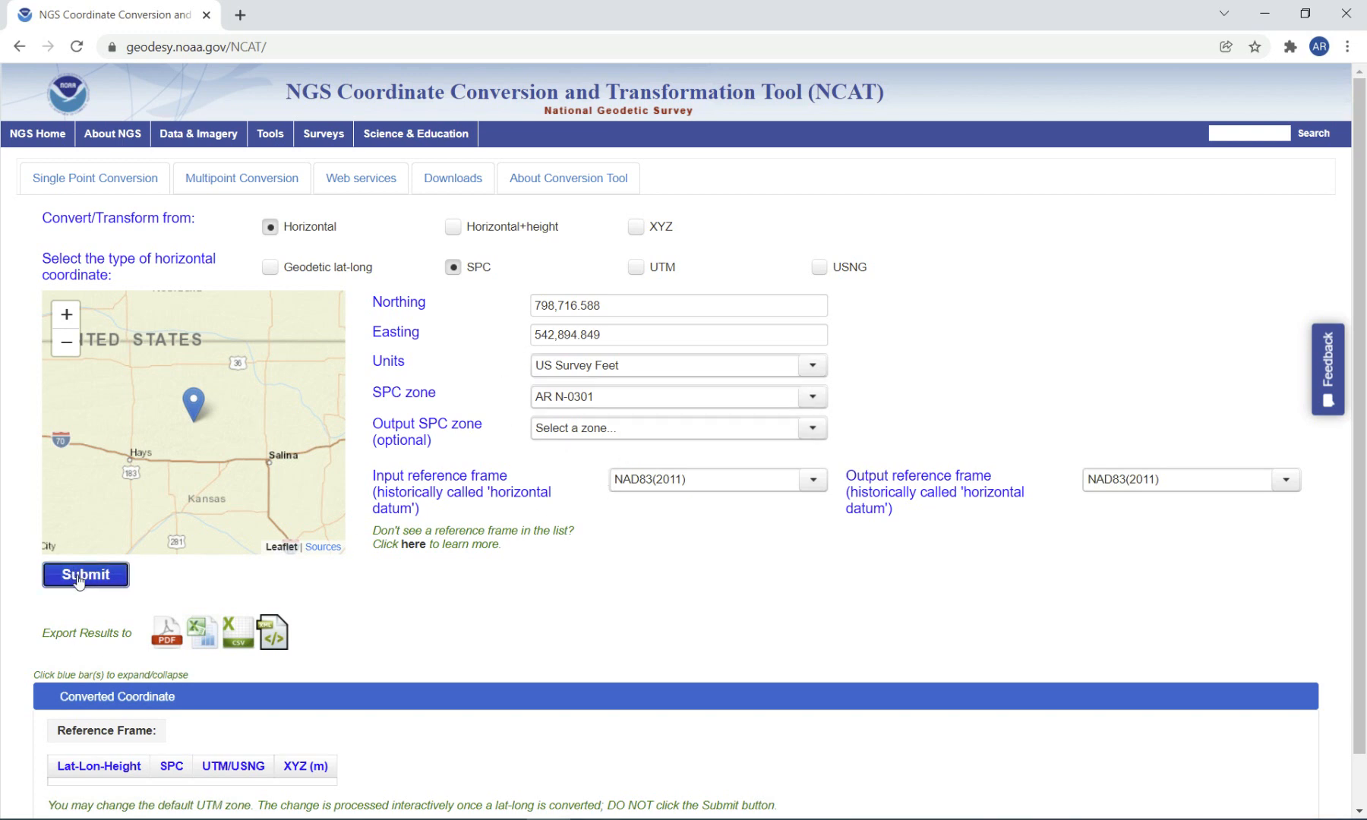
click(85, 574)
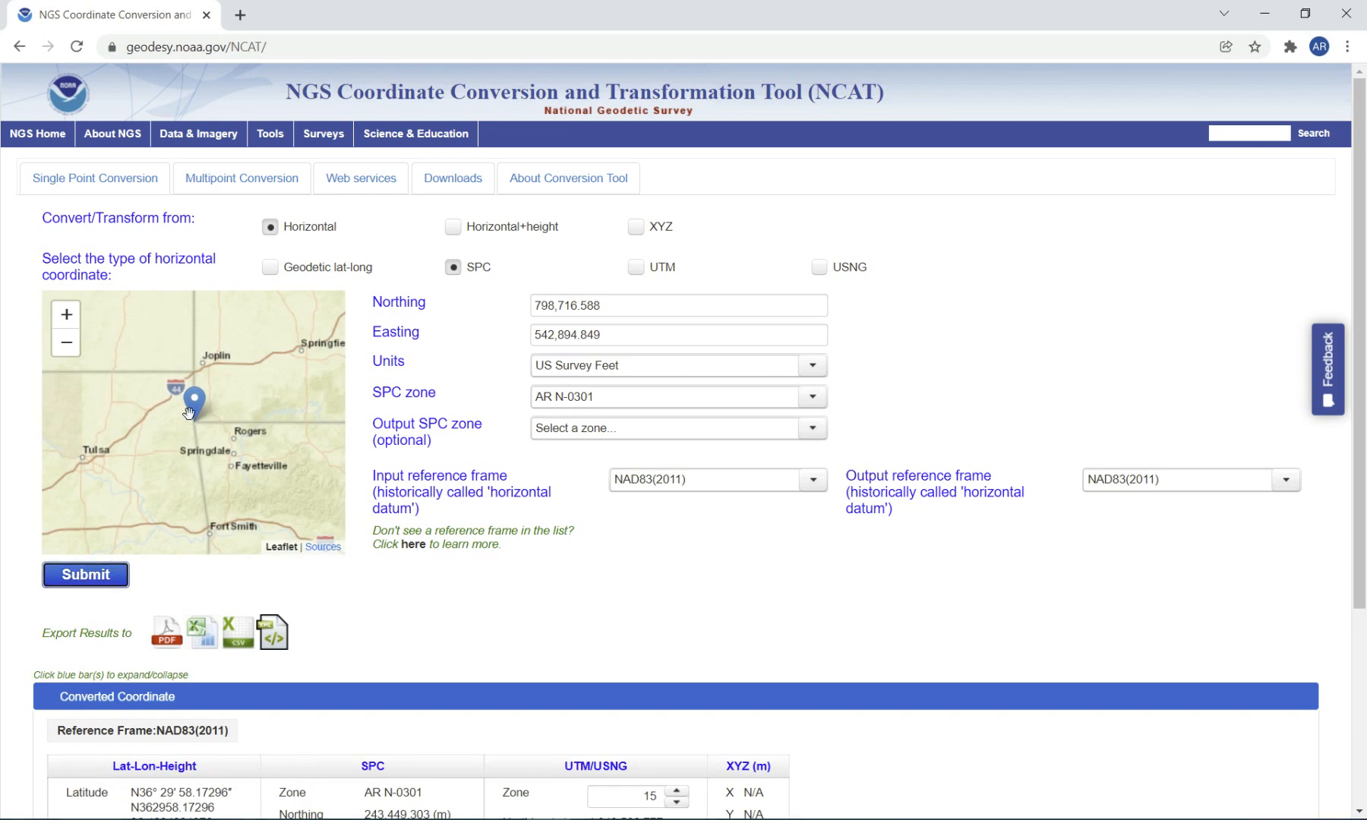
mouse_move(166, 410)
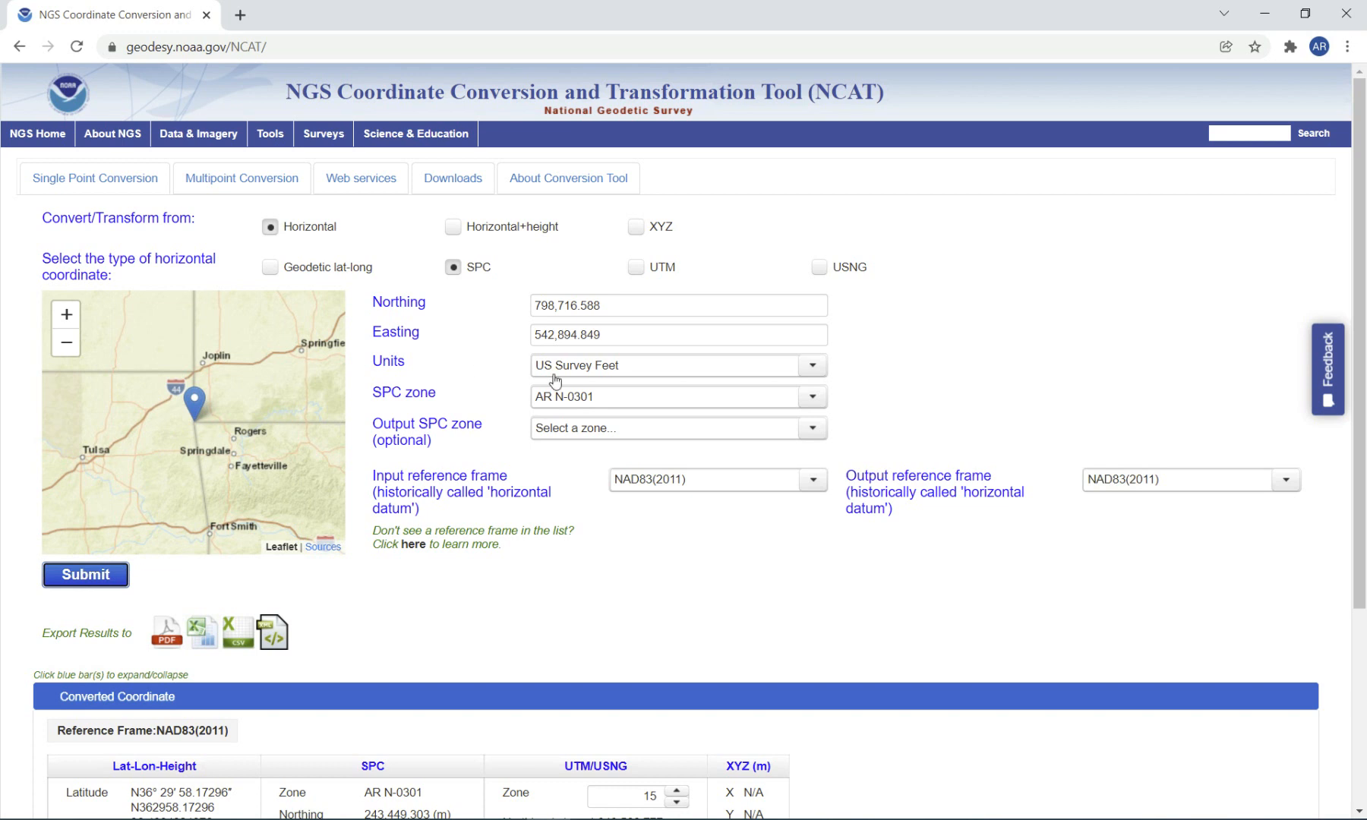
mouse_move(163, 420)
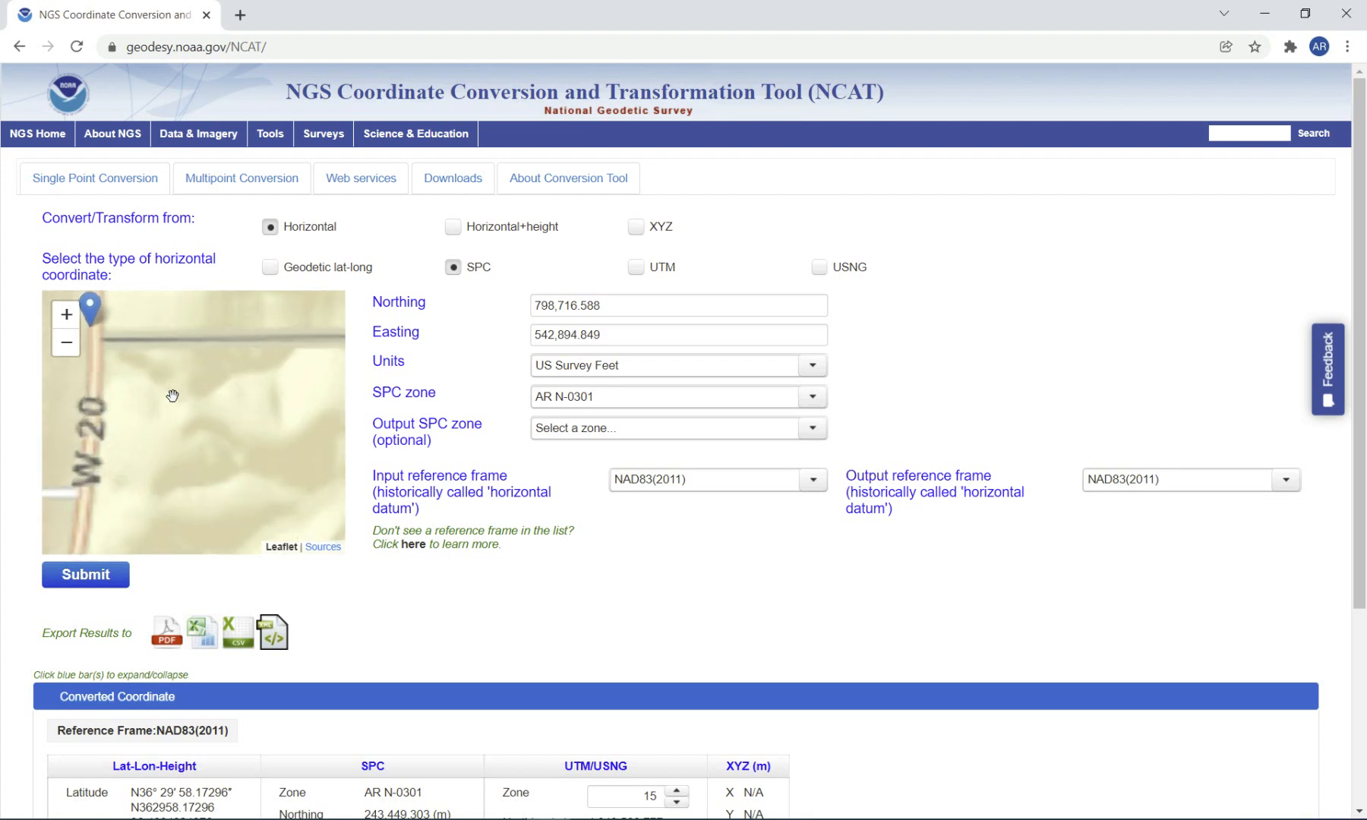
drag(173, 395, 197, 437)
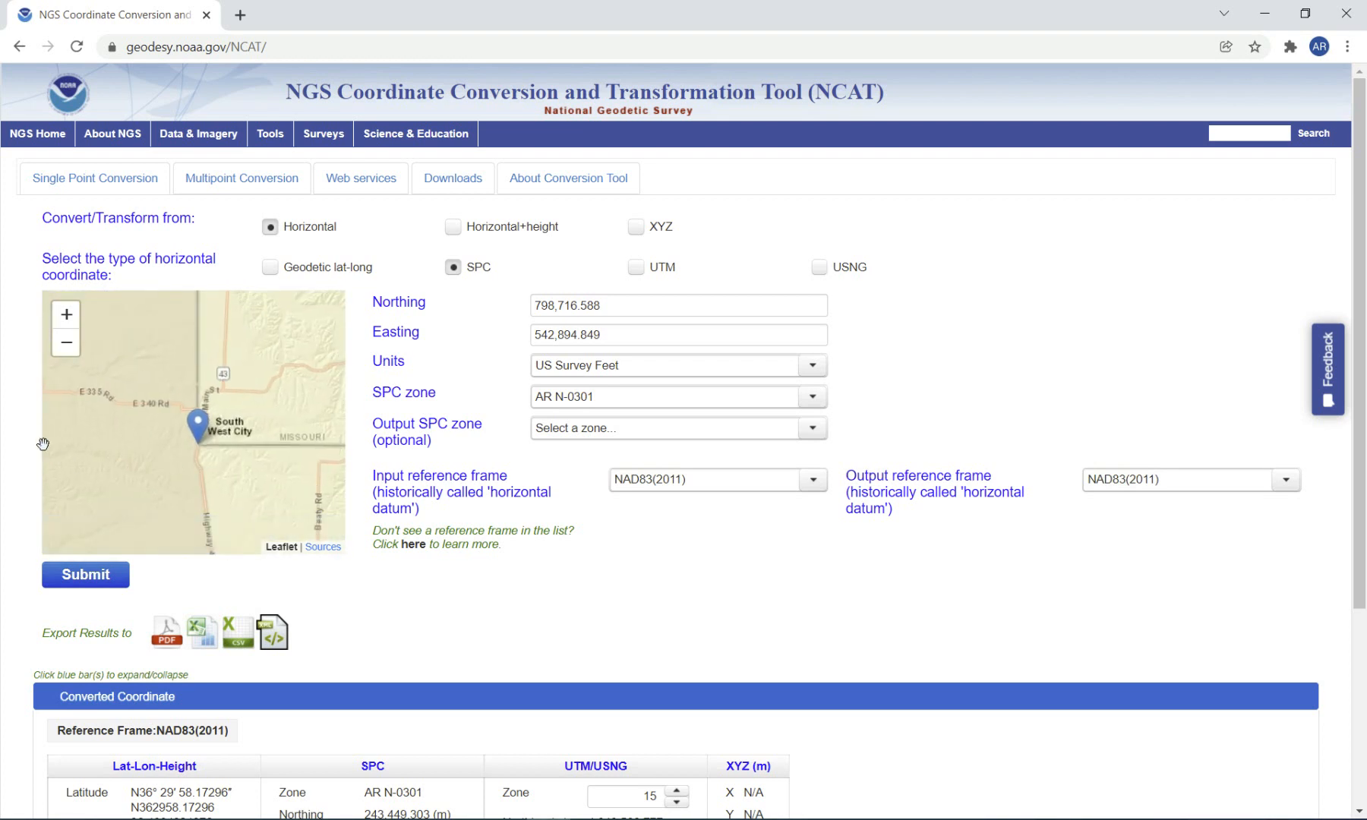
Step: Bring the Converted Coordinate table into view and highlight the SPC northing and latitude seconds 58.17
scroll(down, 3)
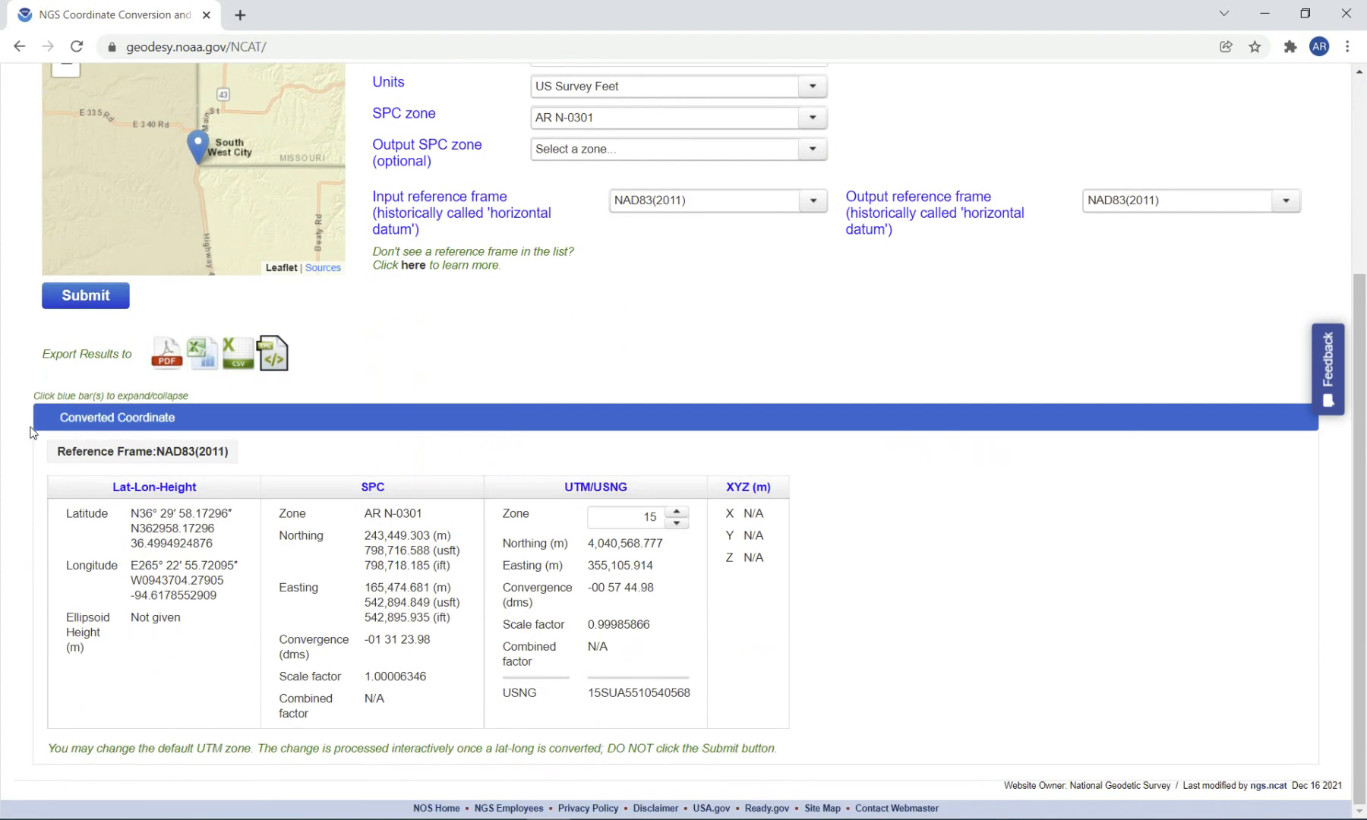
mouse_move(292, 541)
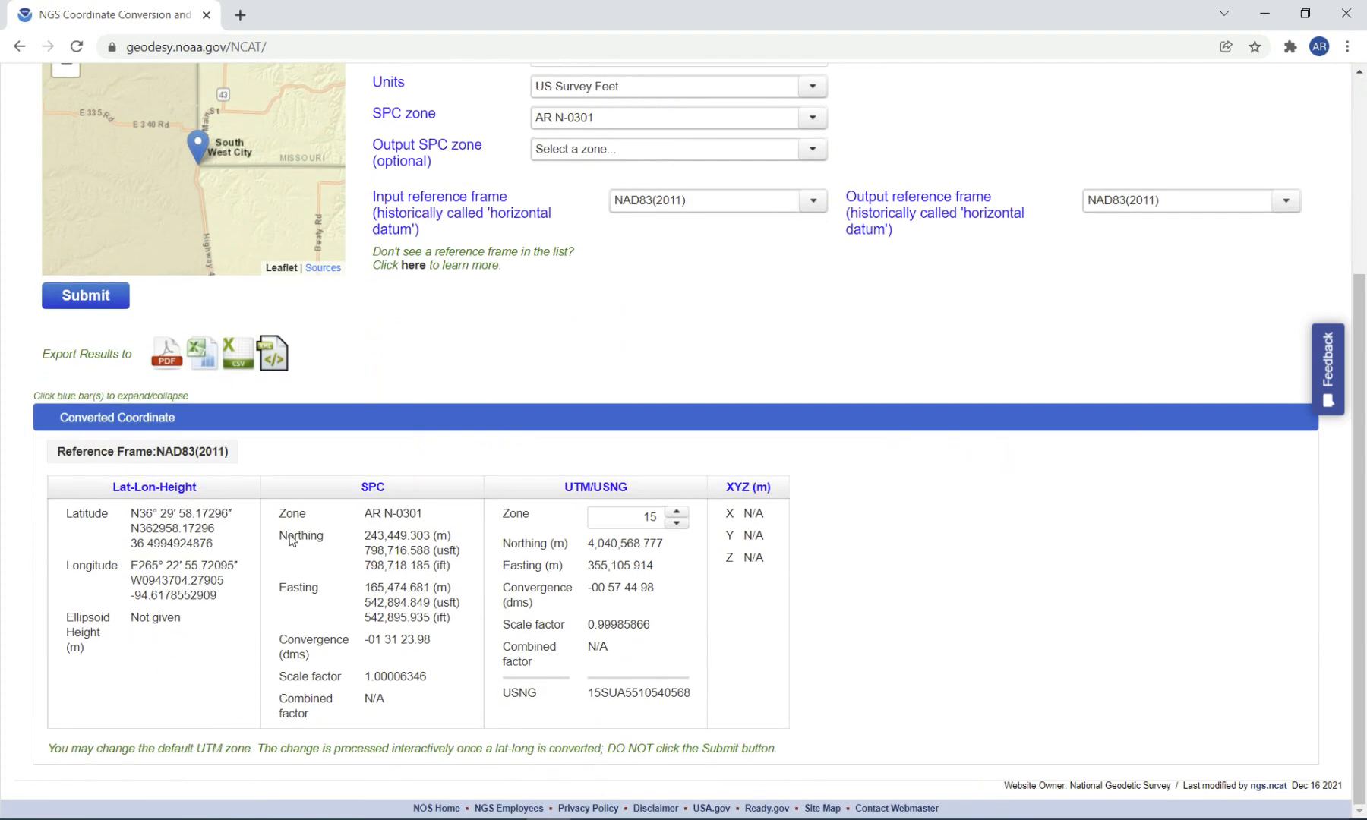
double_click(299, 536)
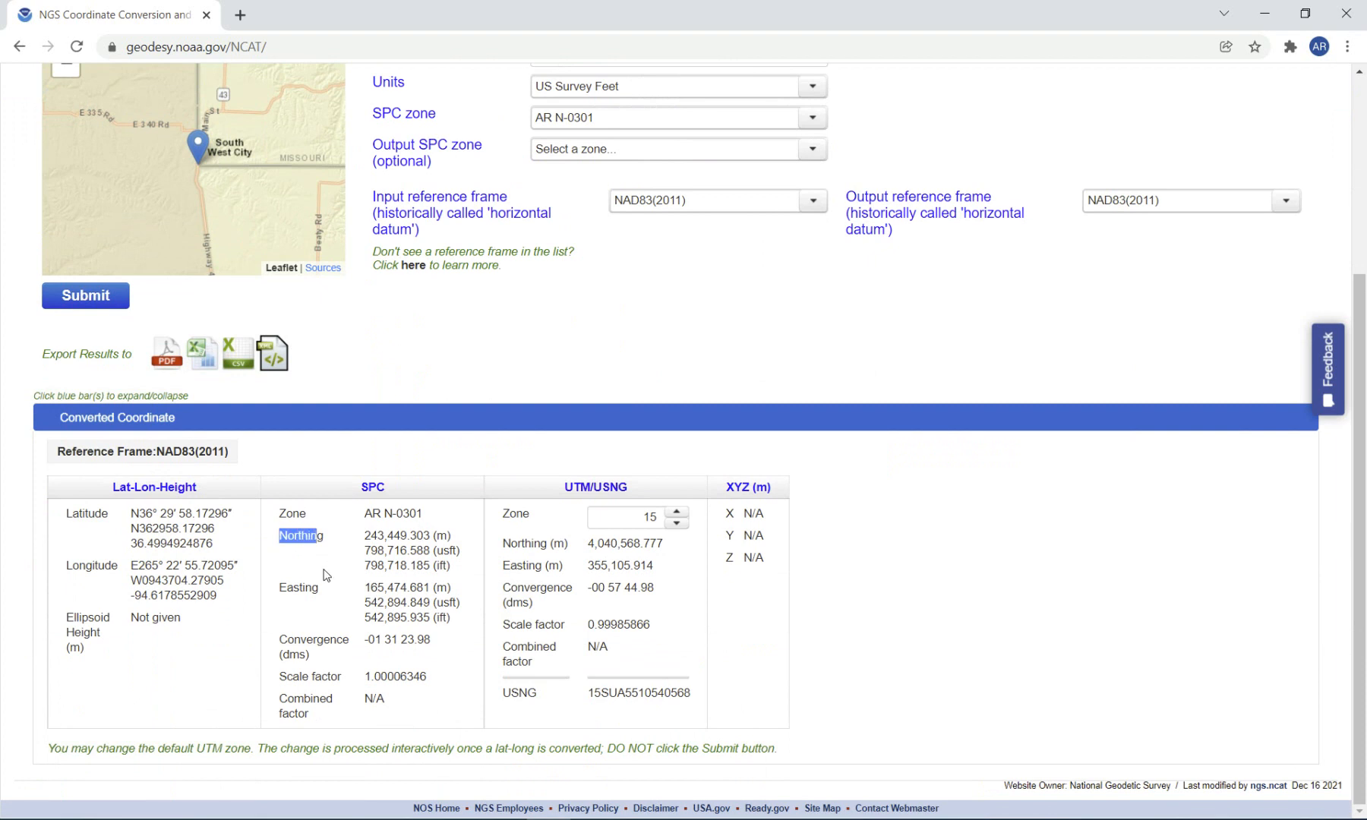
drag(278, 535, 453, 623)
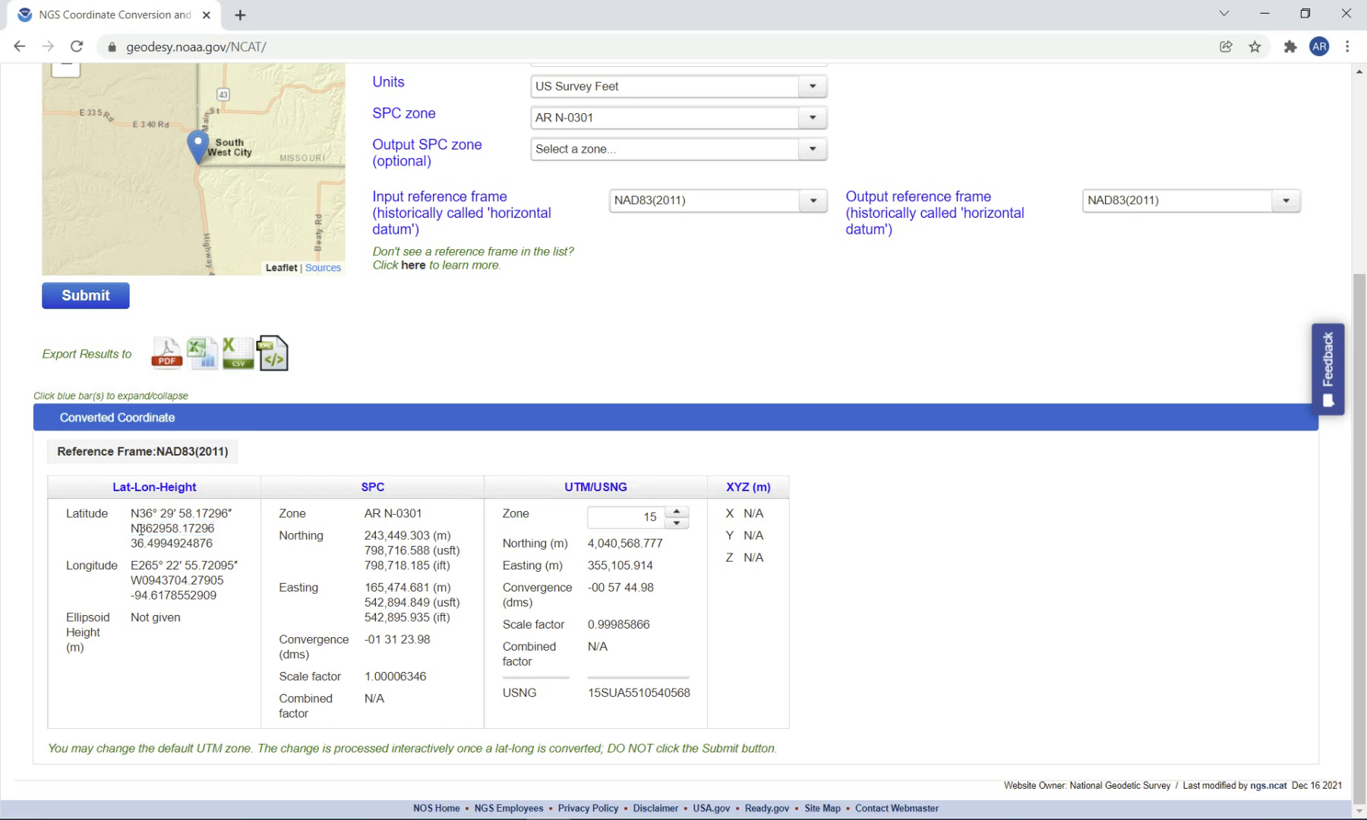
double_click(146, 529)
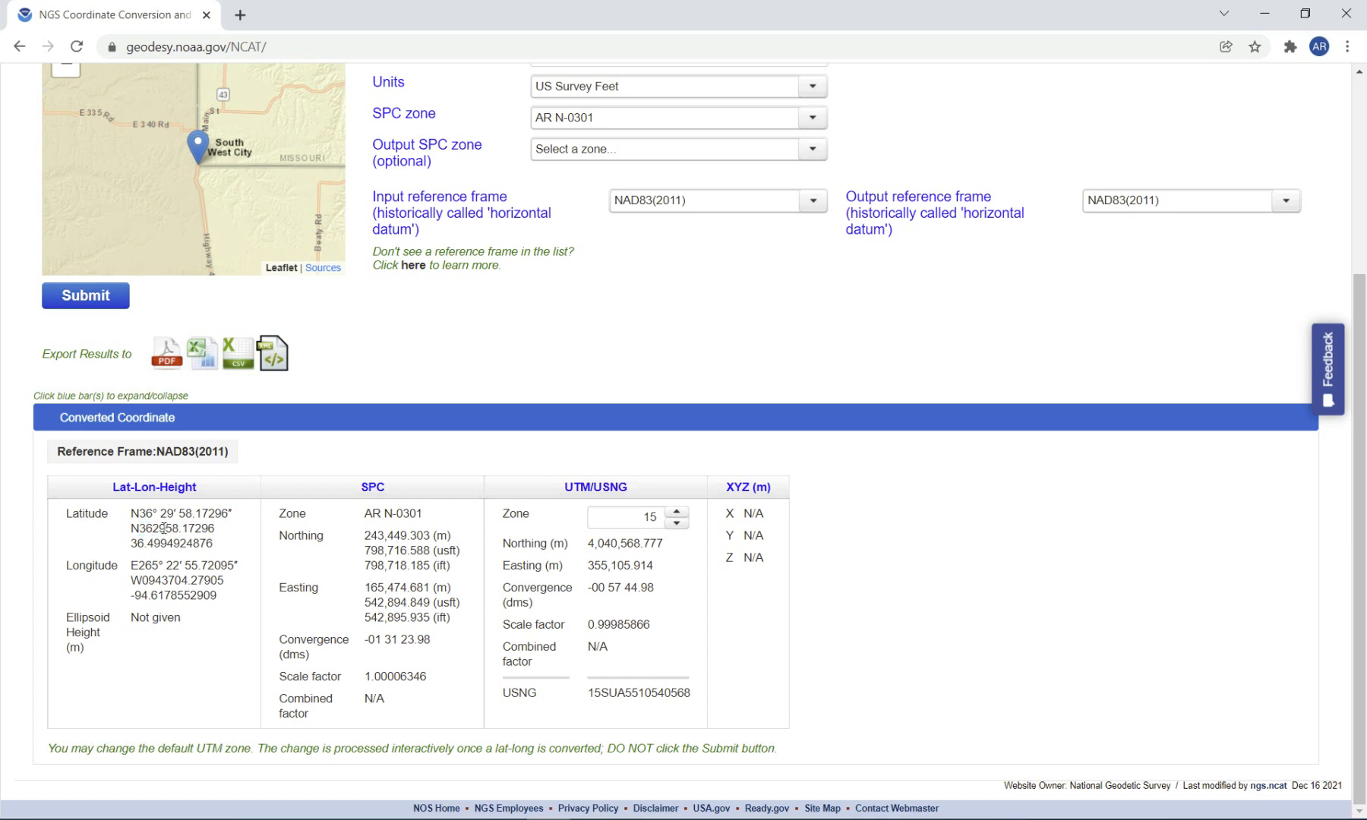
double_click(158, 529)
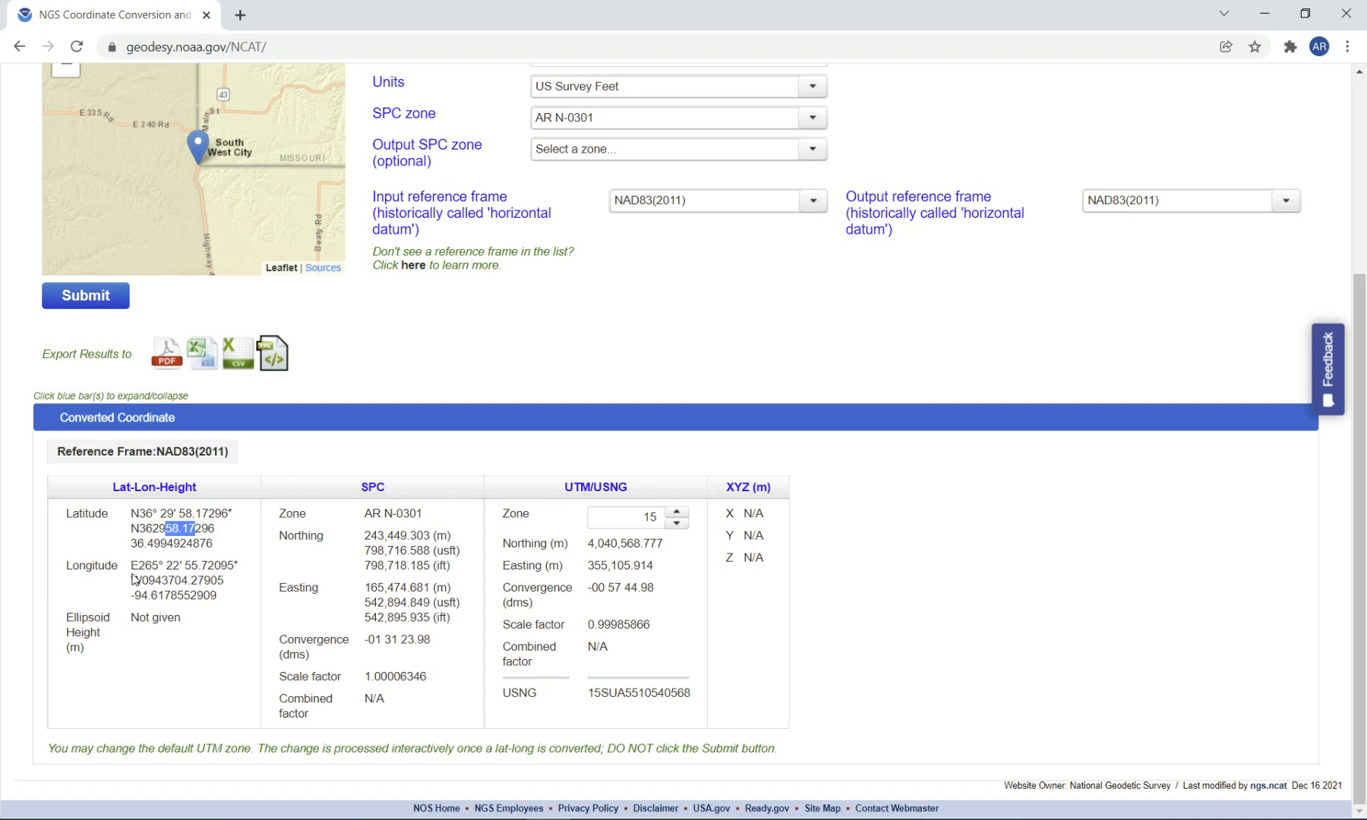
mouse_move(135, 582)
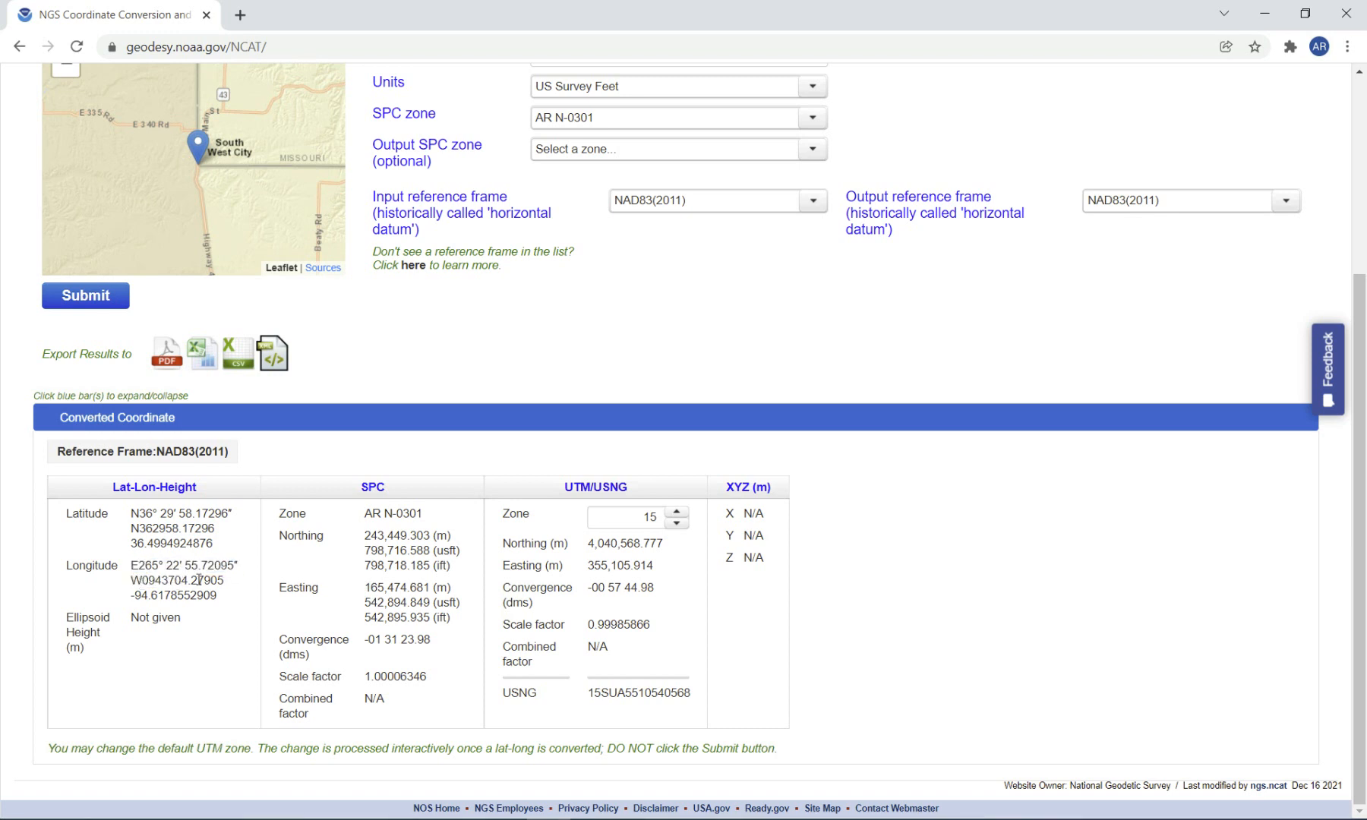
Step: Highlight the longitude seconds 04.27905 in the Lat-Lon-Height result
double_click(178, 580)
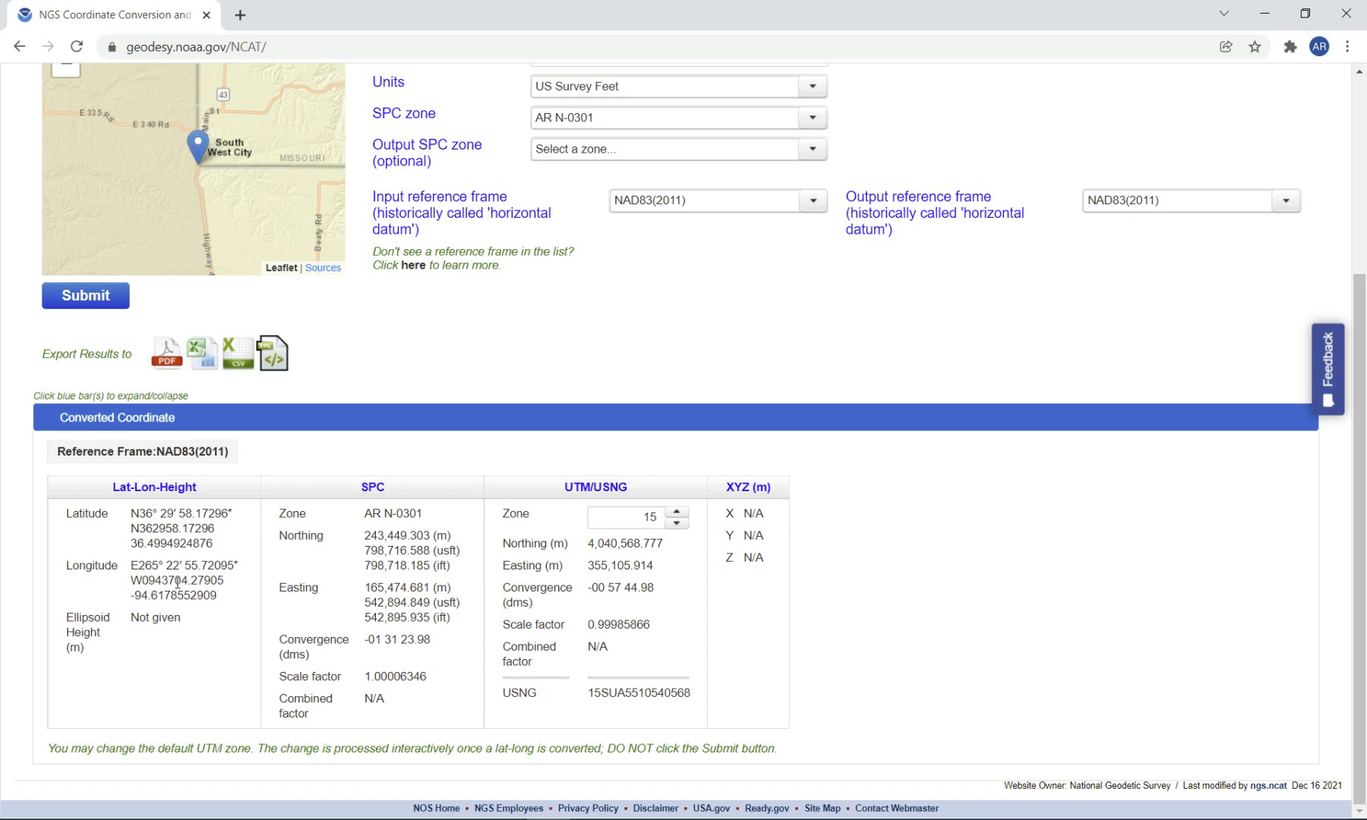
double_click(184, 580)
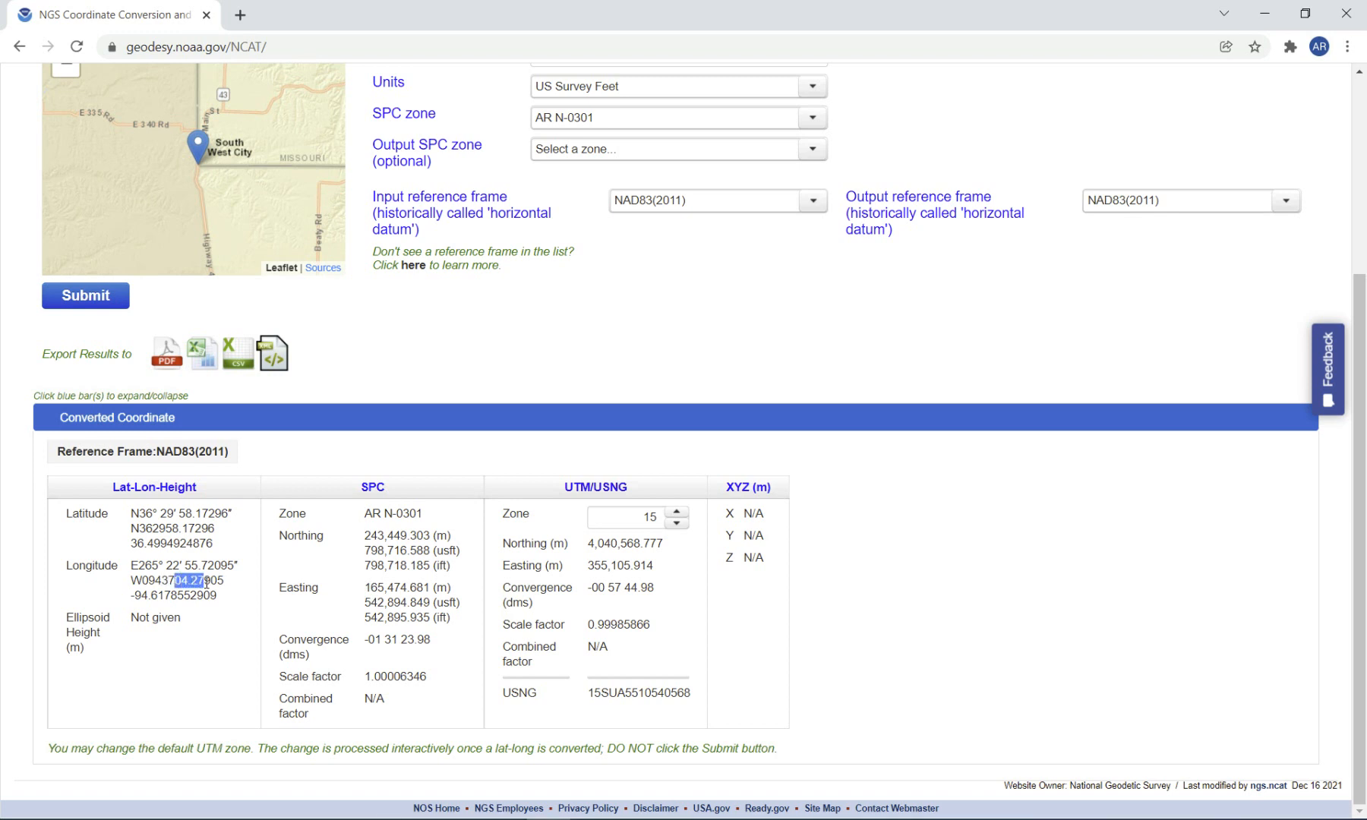
mouse_move(411, 399)
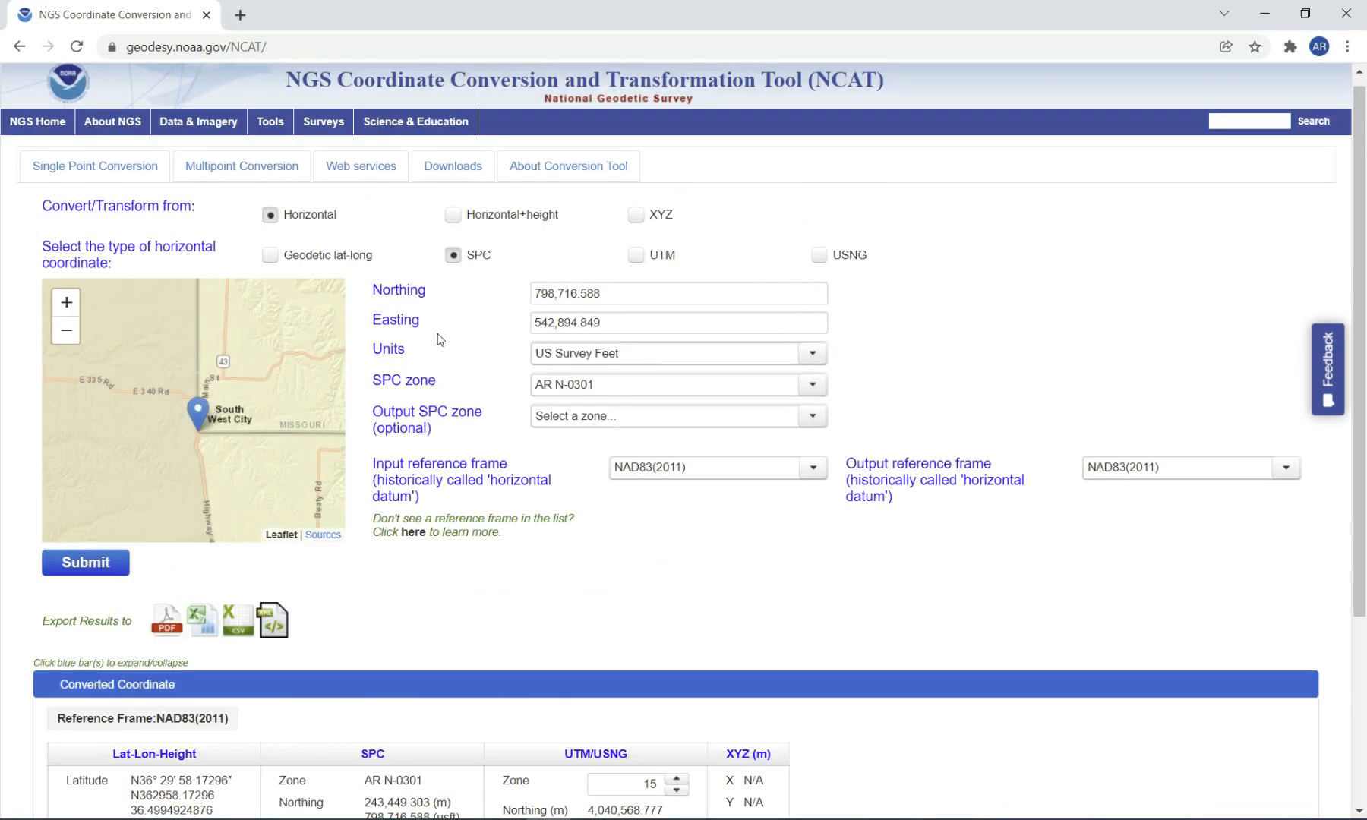
mouse_move(557, 258)
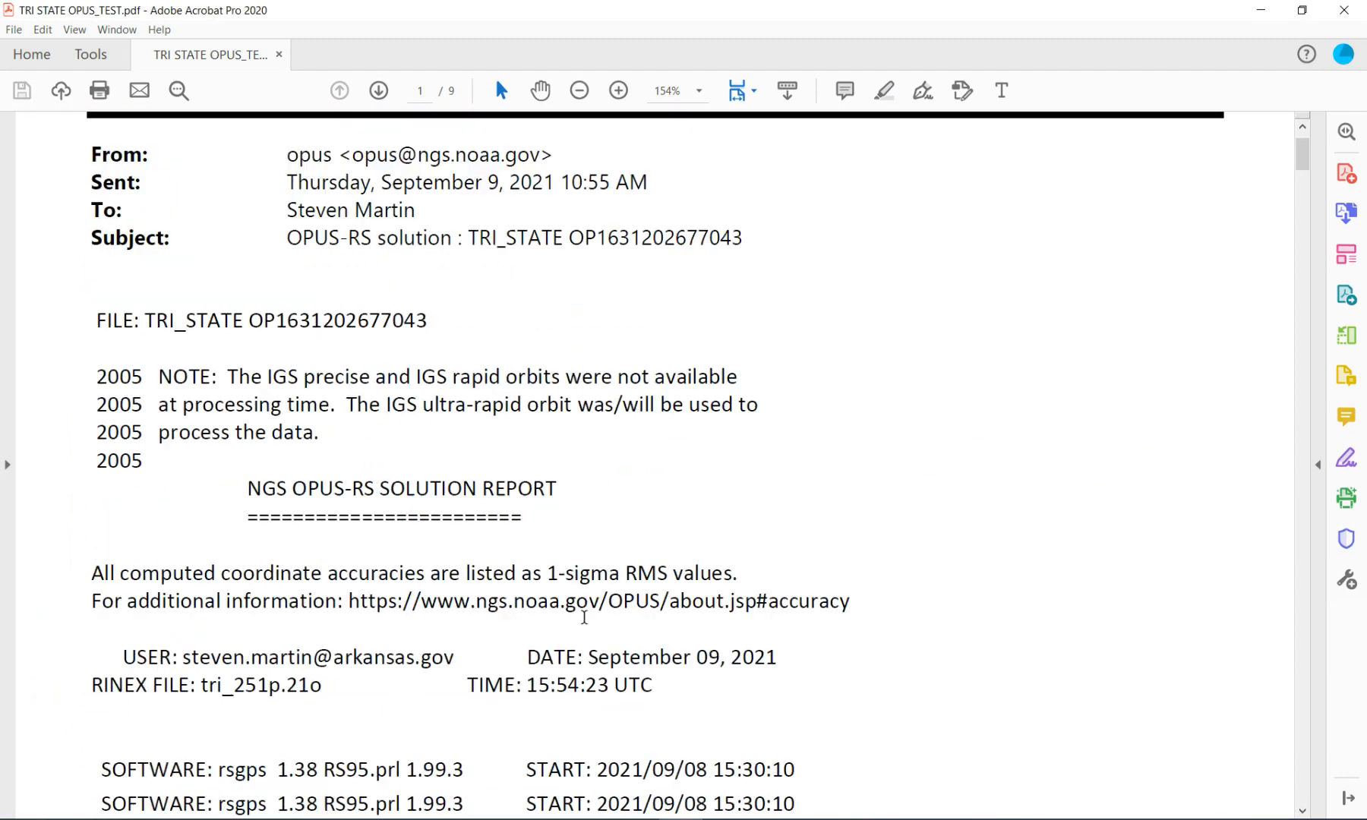
Step: Scroll the OPUS report down to the UTM/State Plane coordinates table
scroll(down, 3)
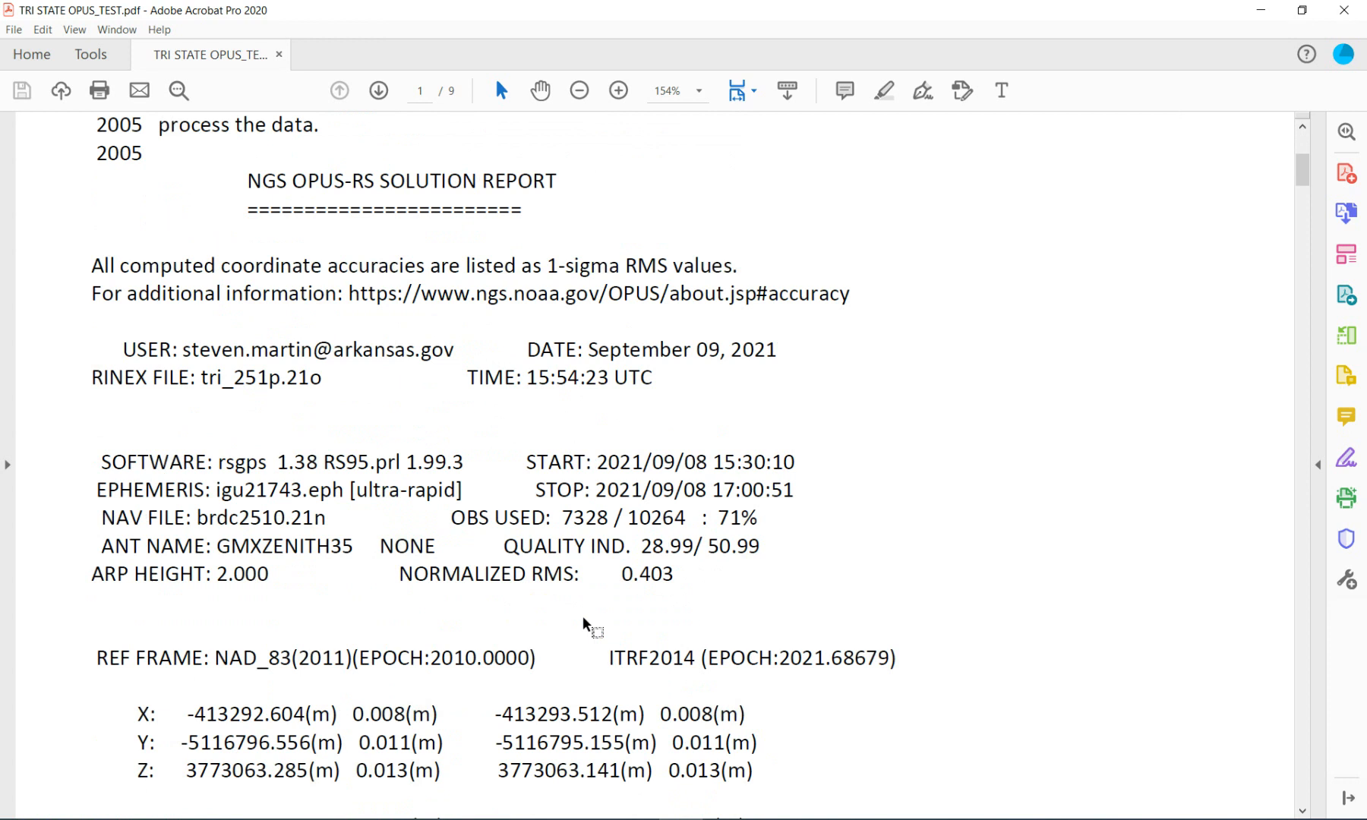
scroll(down, 3)
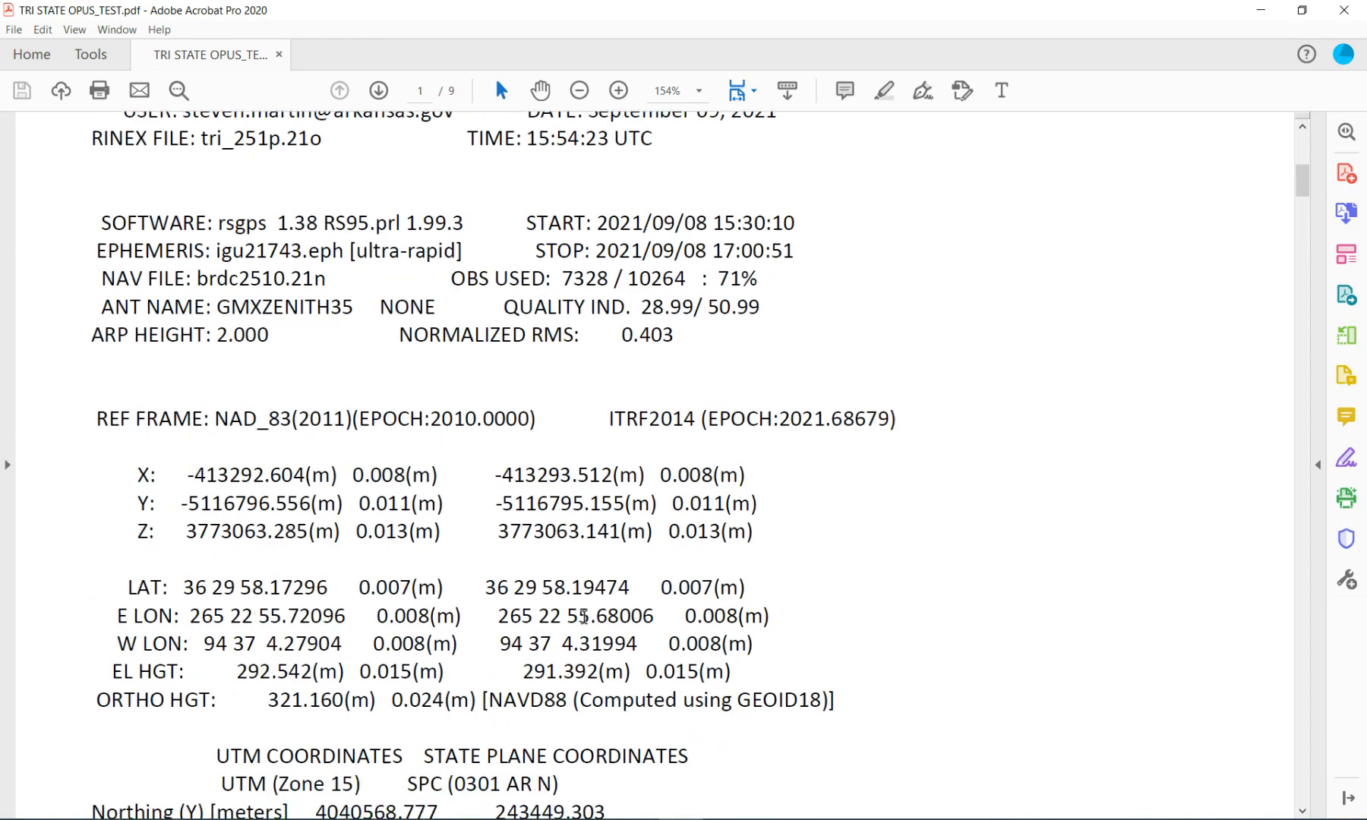
scroll(down, 3)
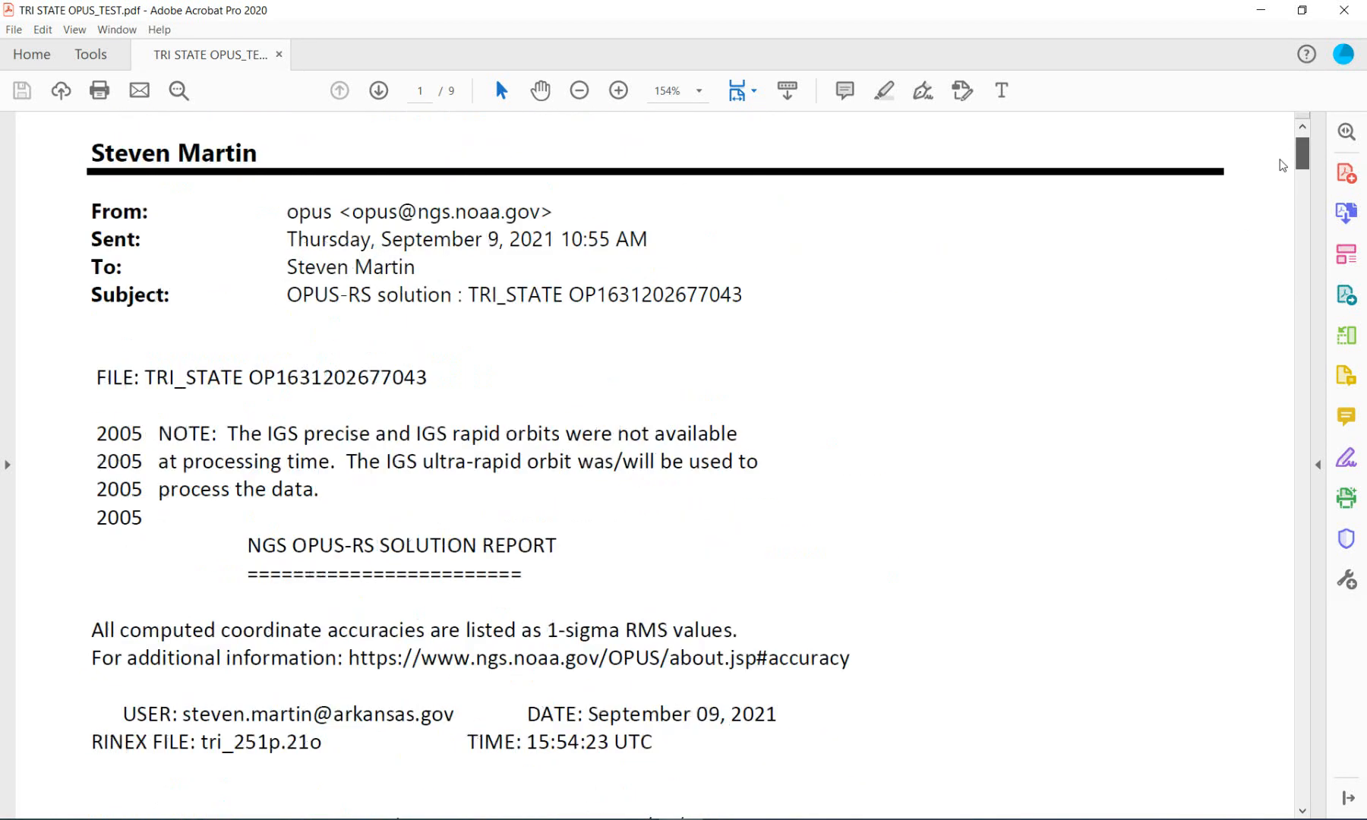
scroll(down, 3)
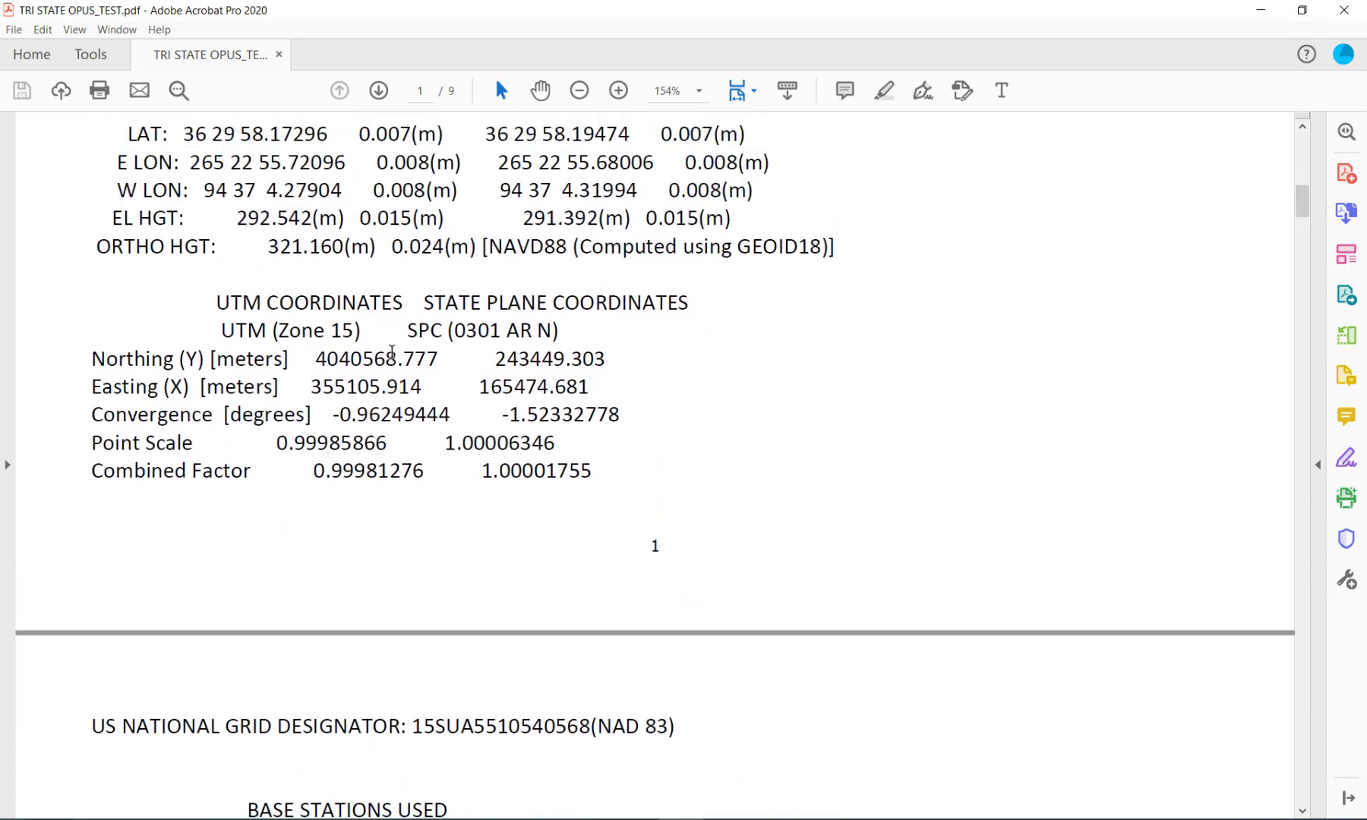
scroll(down, 3)
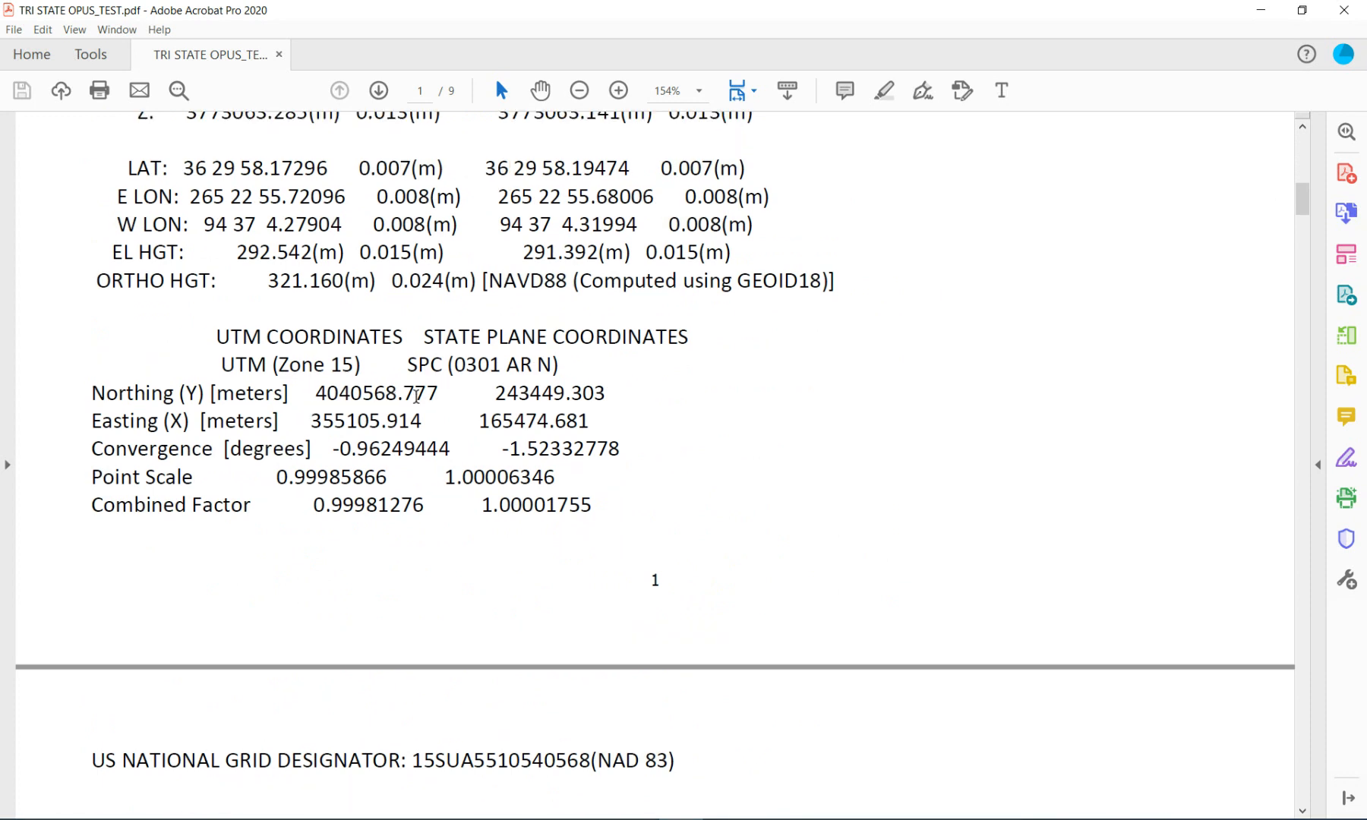
Step: Select the UTM zone 15 northing 4040568.777 for copying
double_click(375, 393)
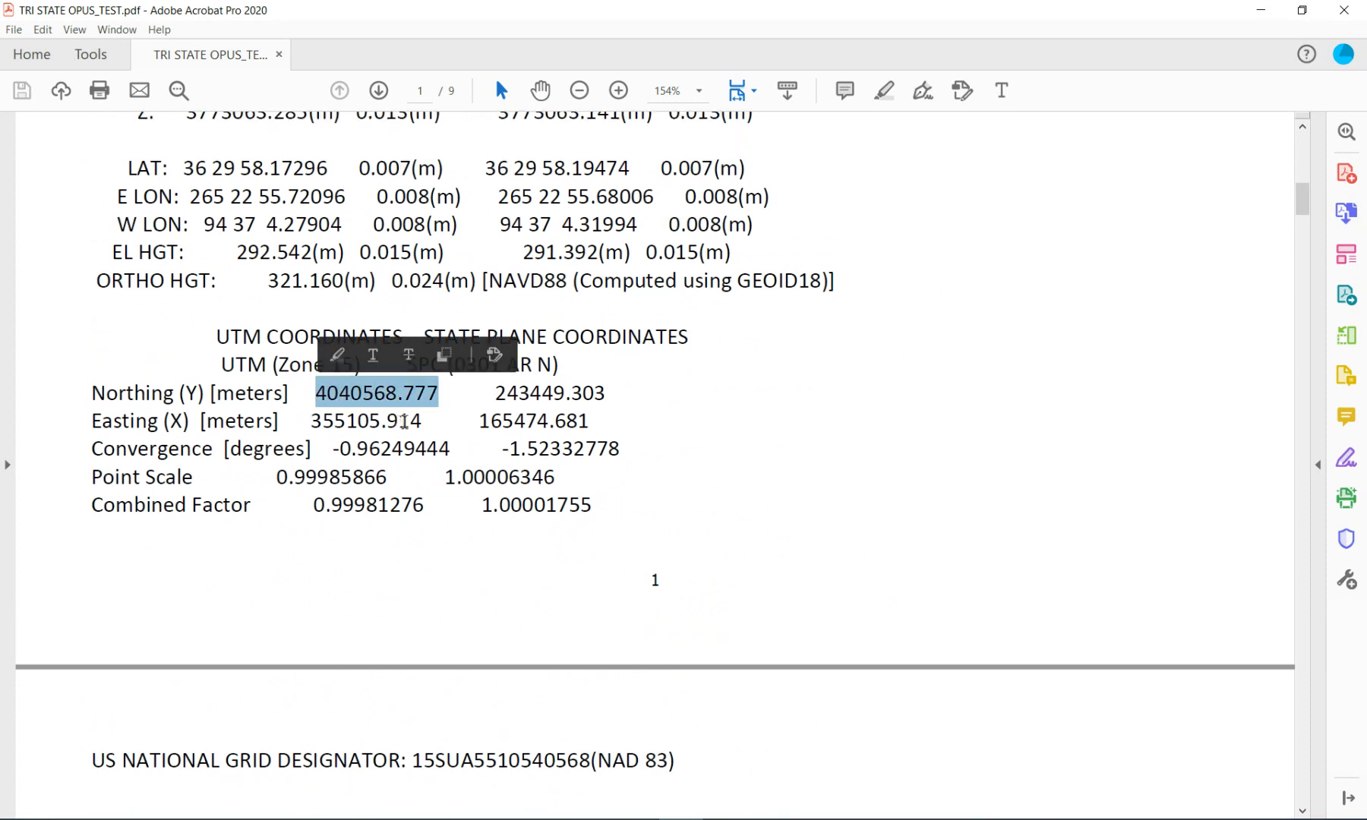
click(365, 421)
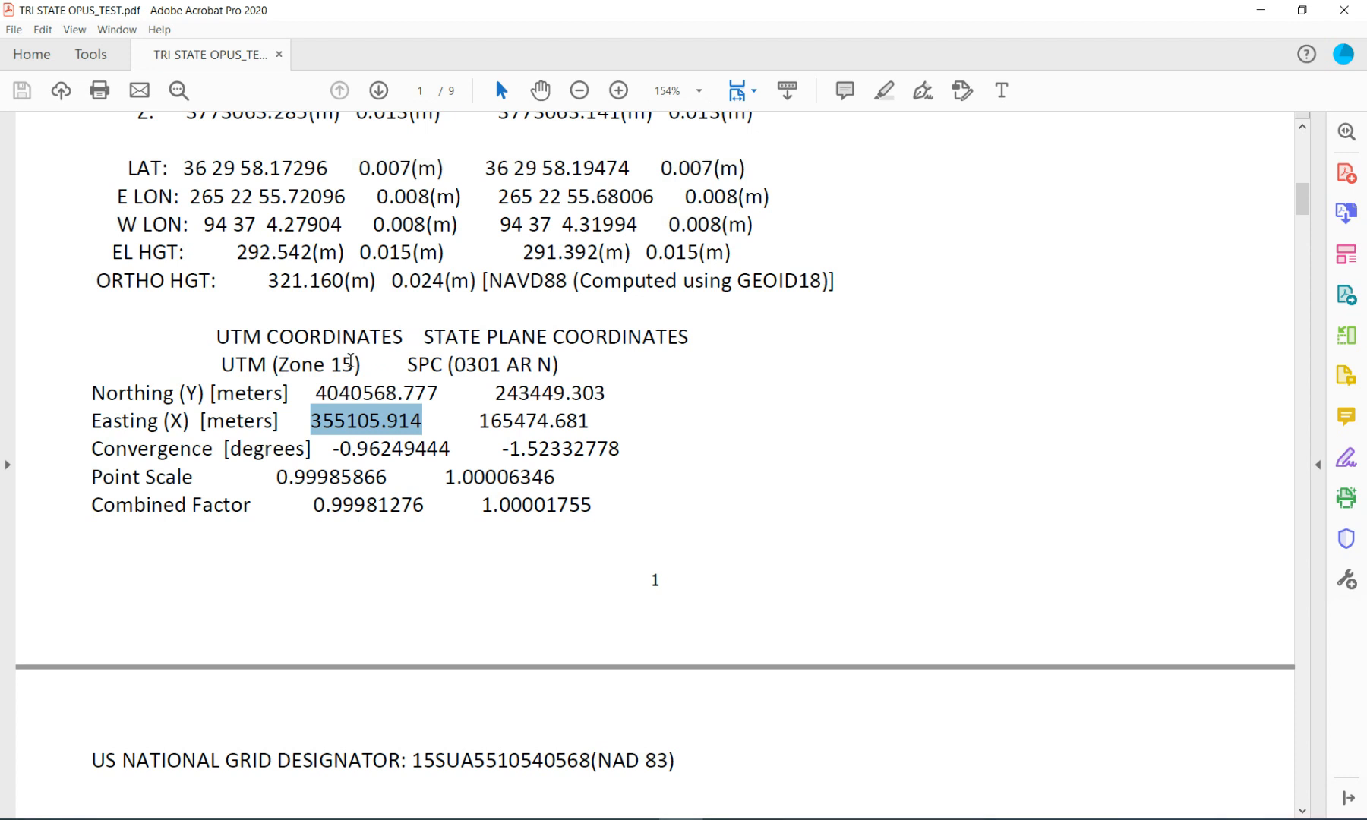
mouse_move(395, 392)
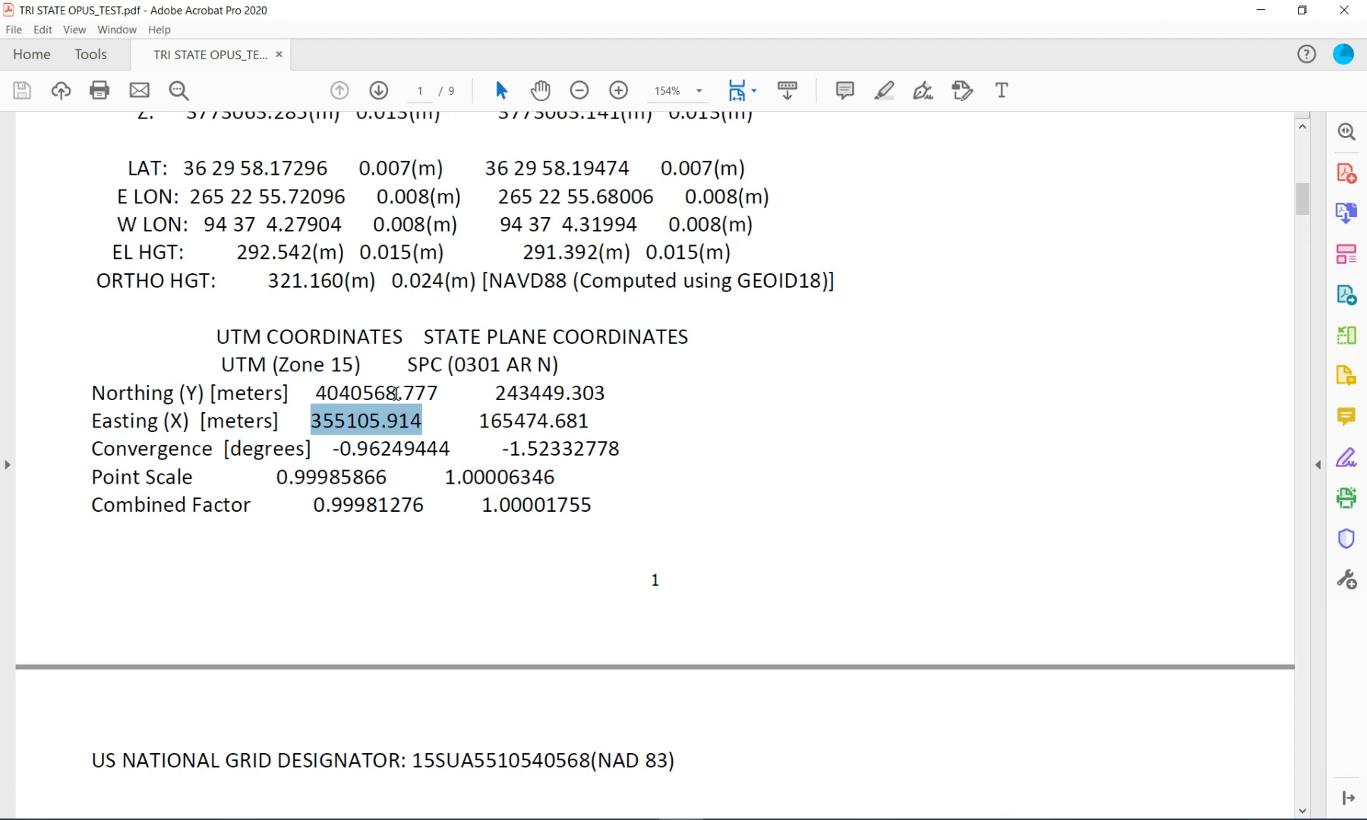
click(376, 392)
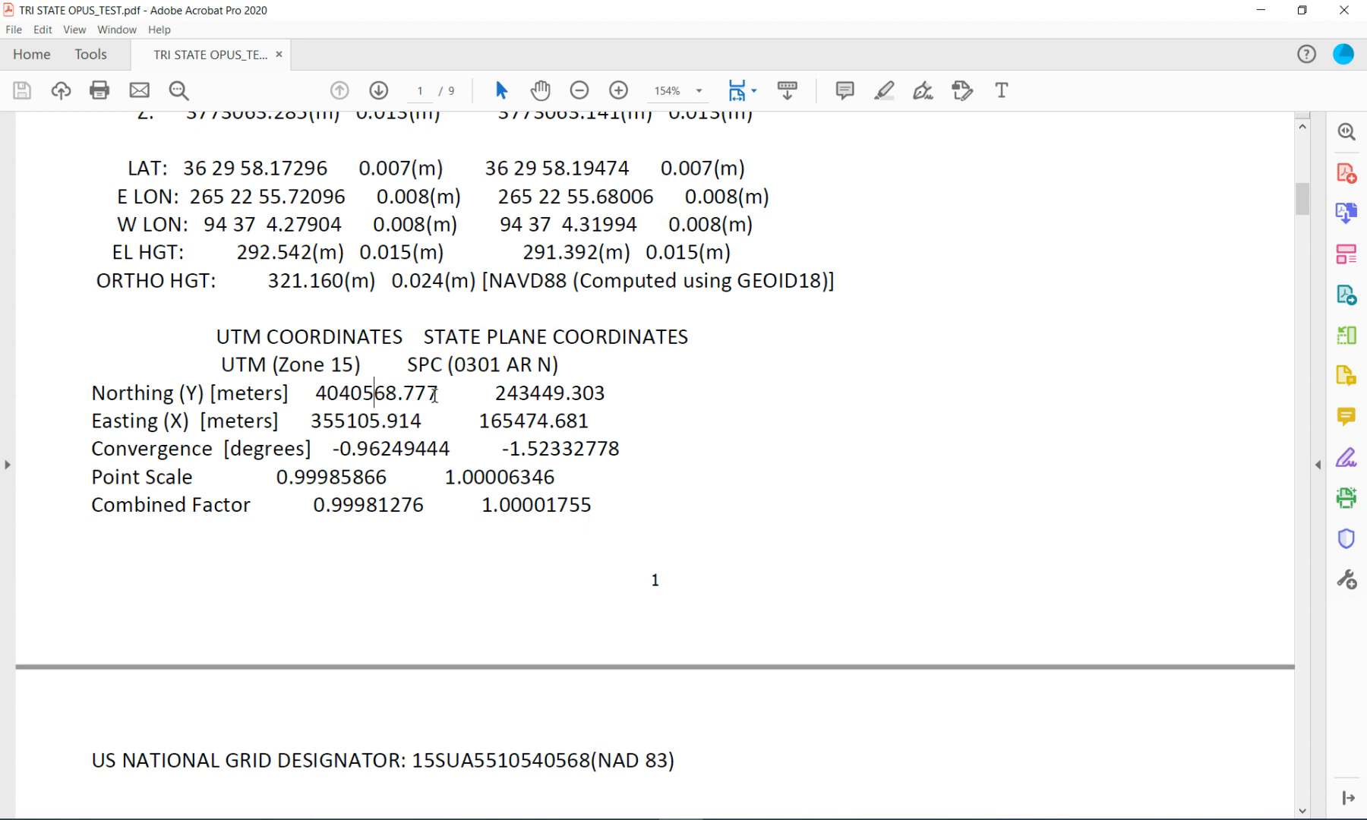
drag(319, 393, 441, 394)
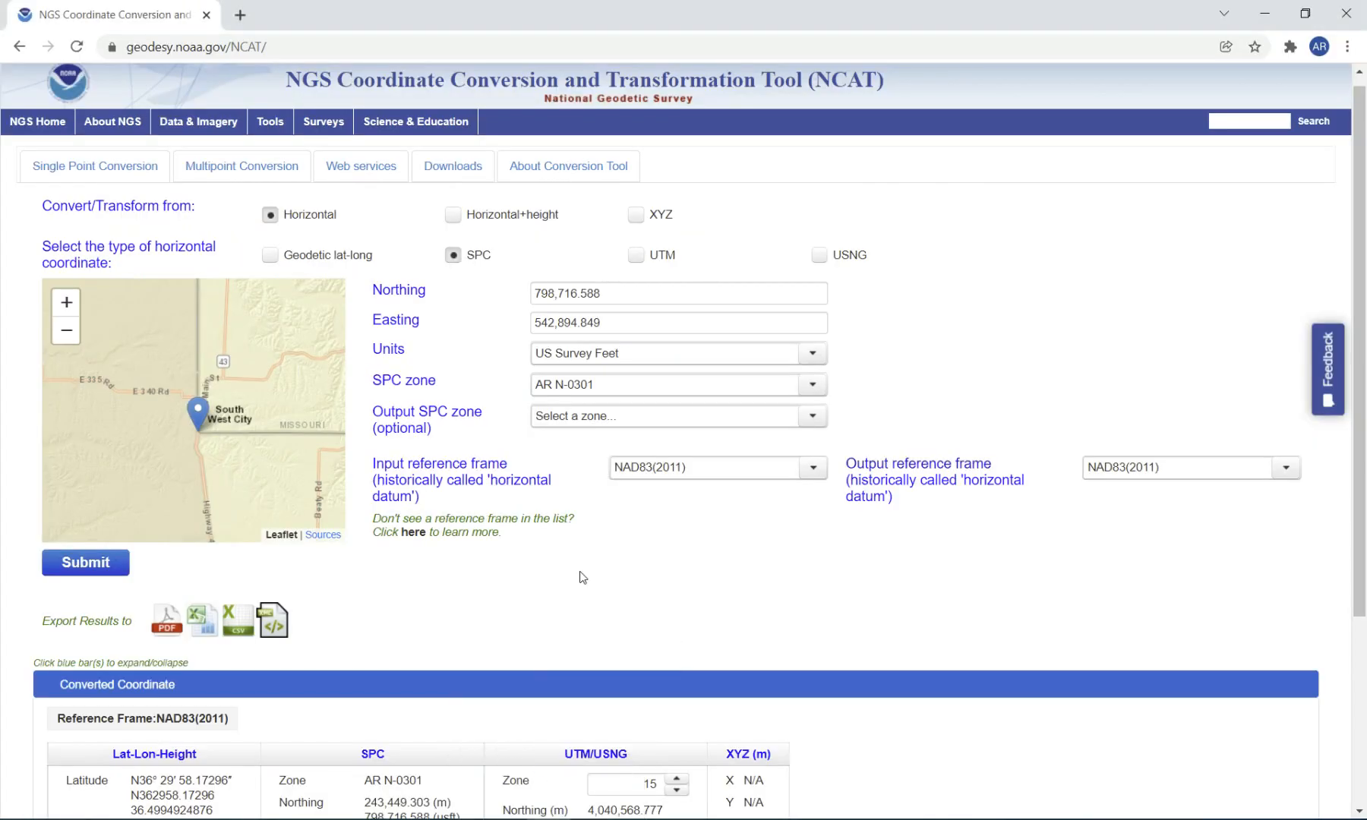
Step: Enter a UTM point: northing 4,040,568.777, easting 355,105.914, UTM Zone 15
click(677, 353)
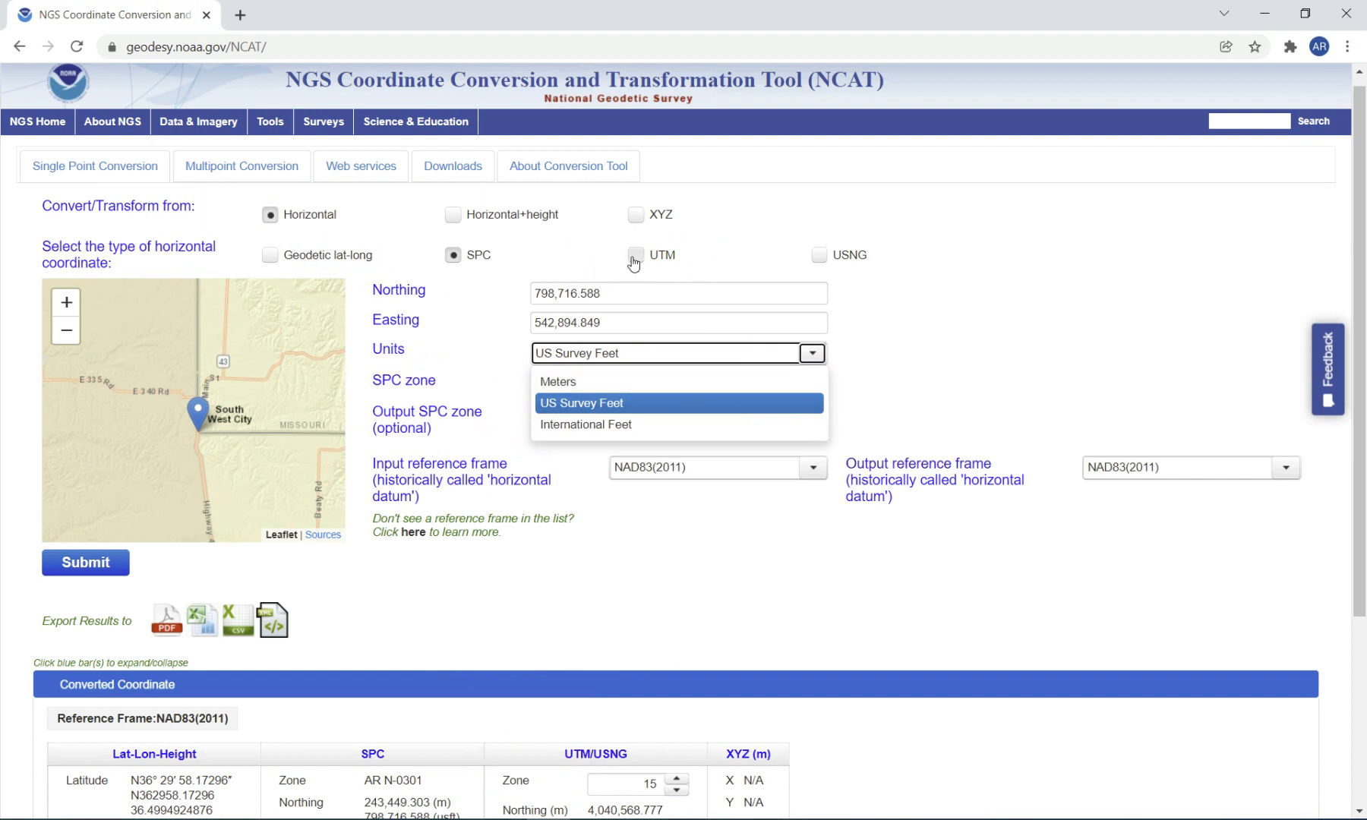
click(637, 255)
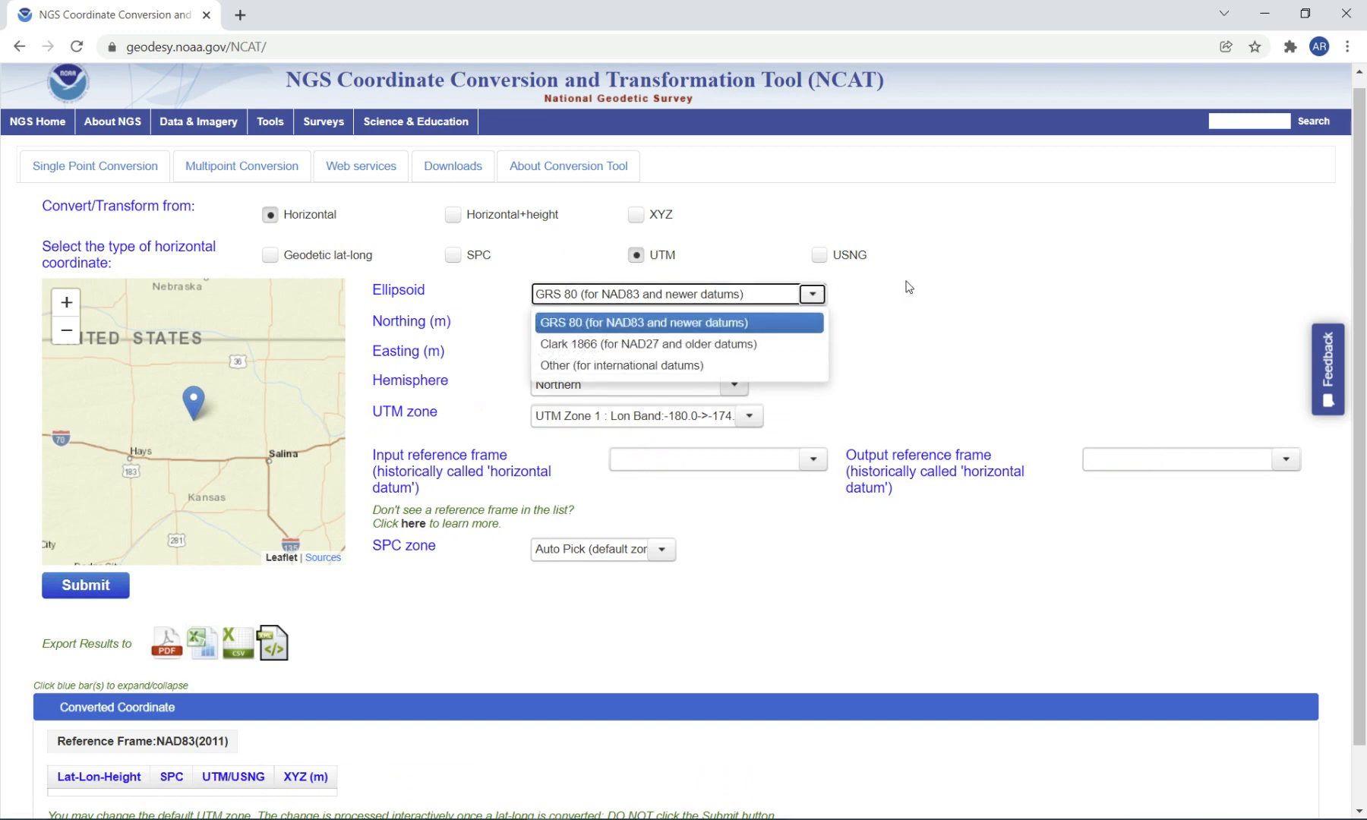
mouse_move(901, 296)
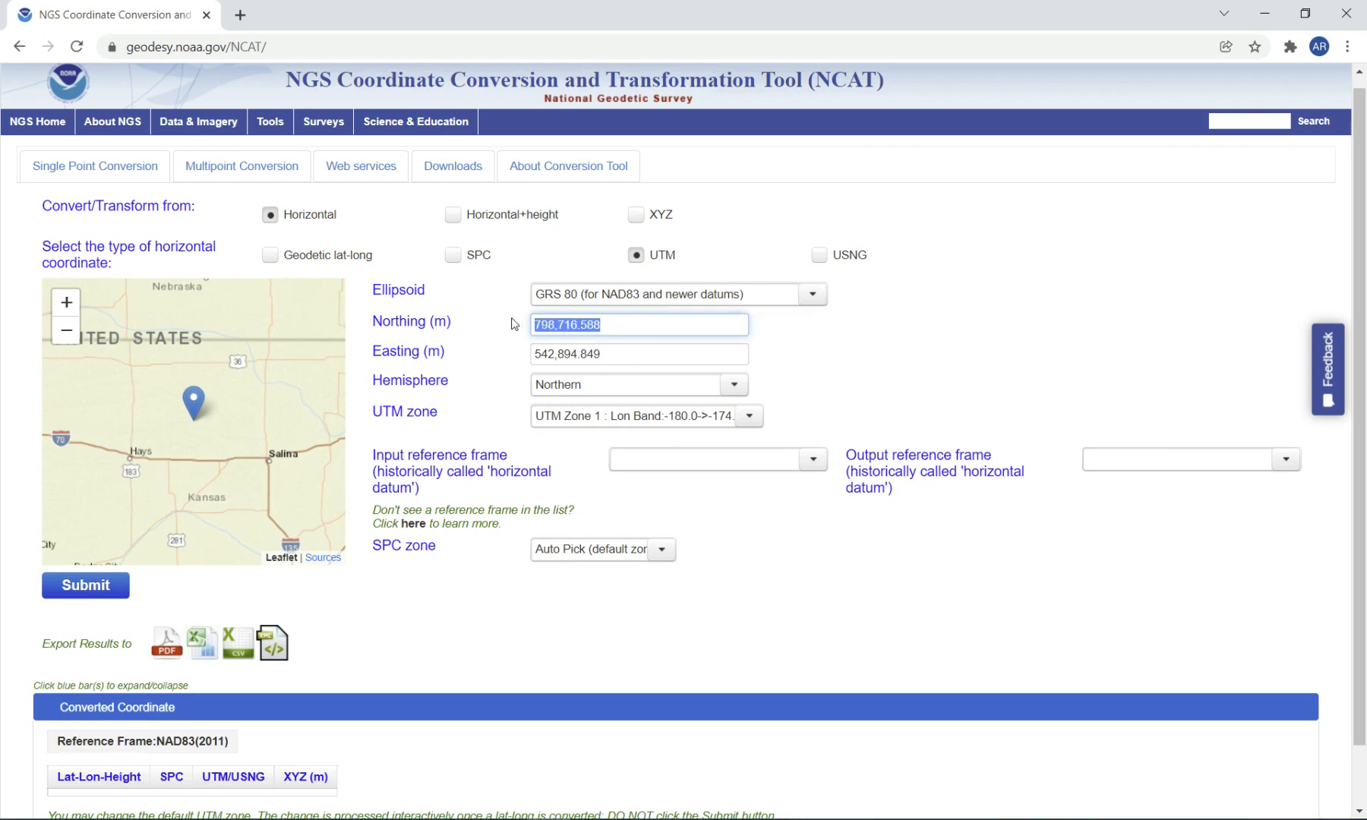
text(4,040,568.777)
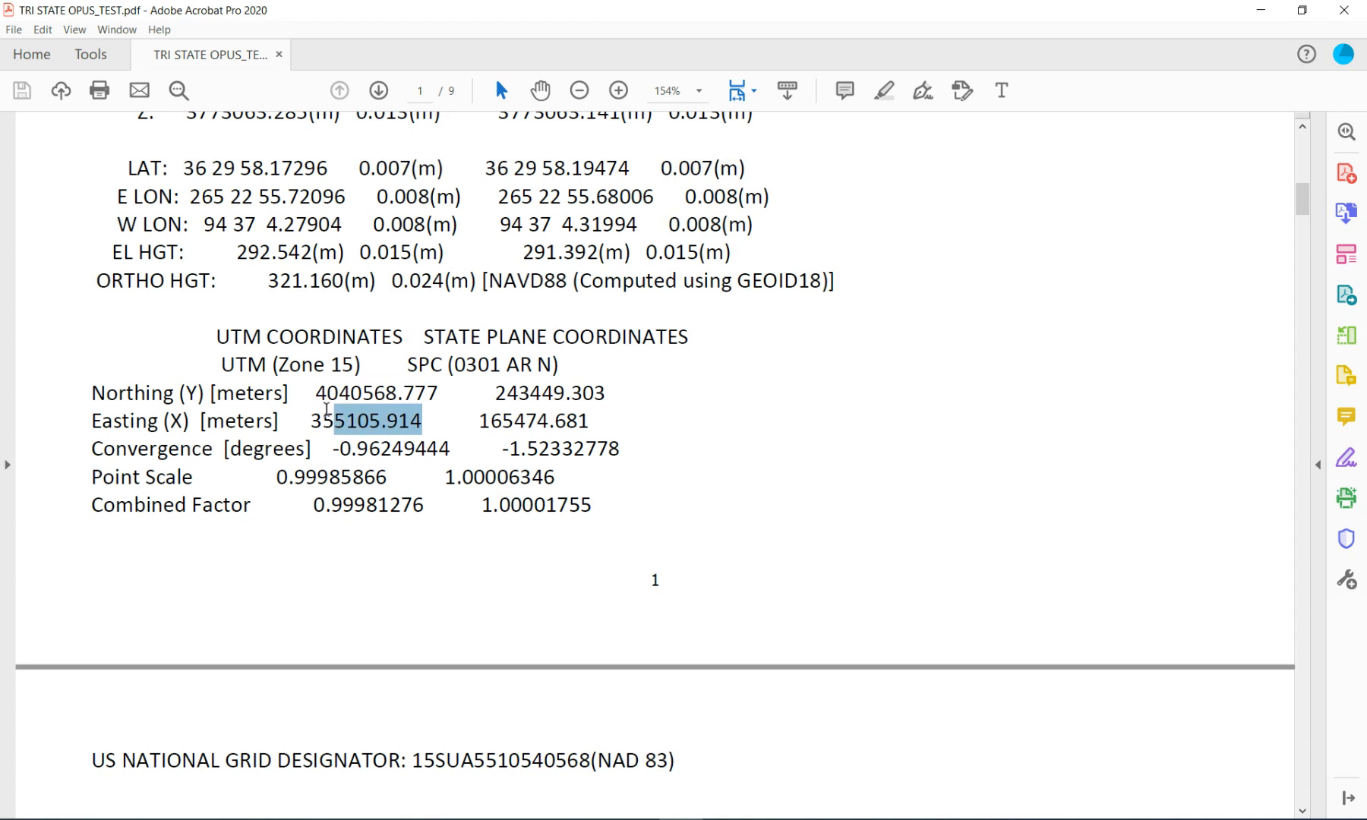
right_click(365, 421)
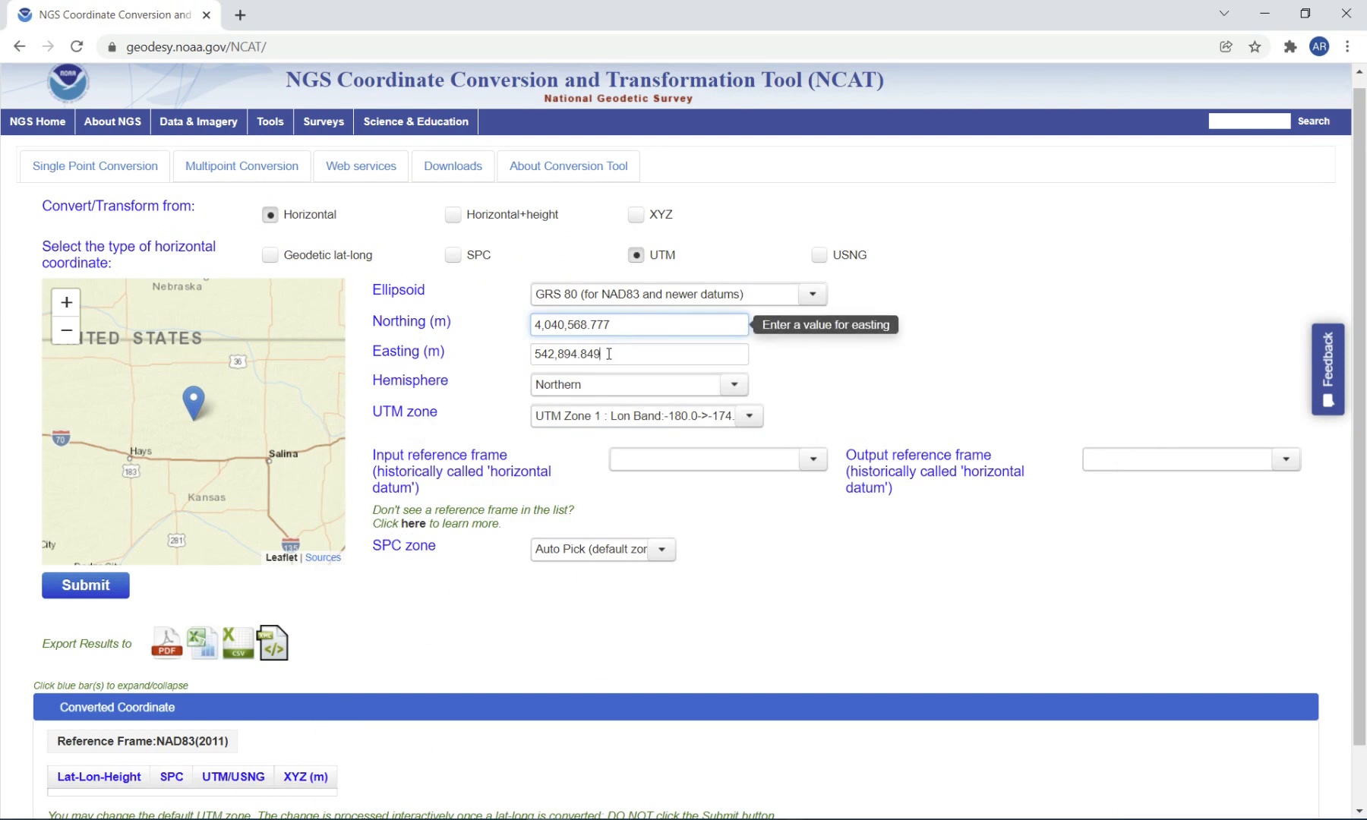
text(355105.914)
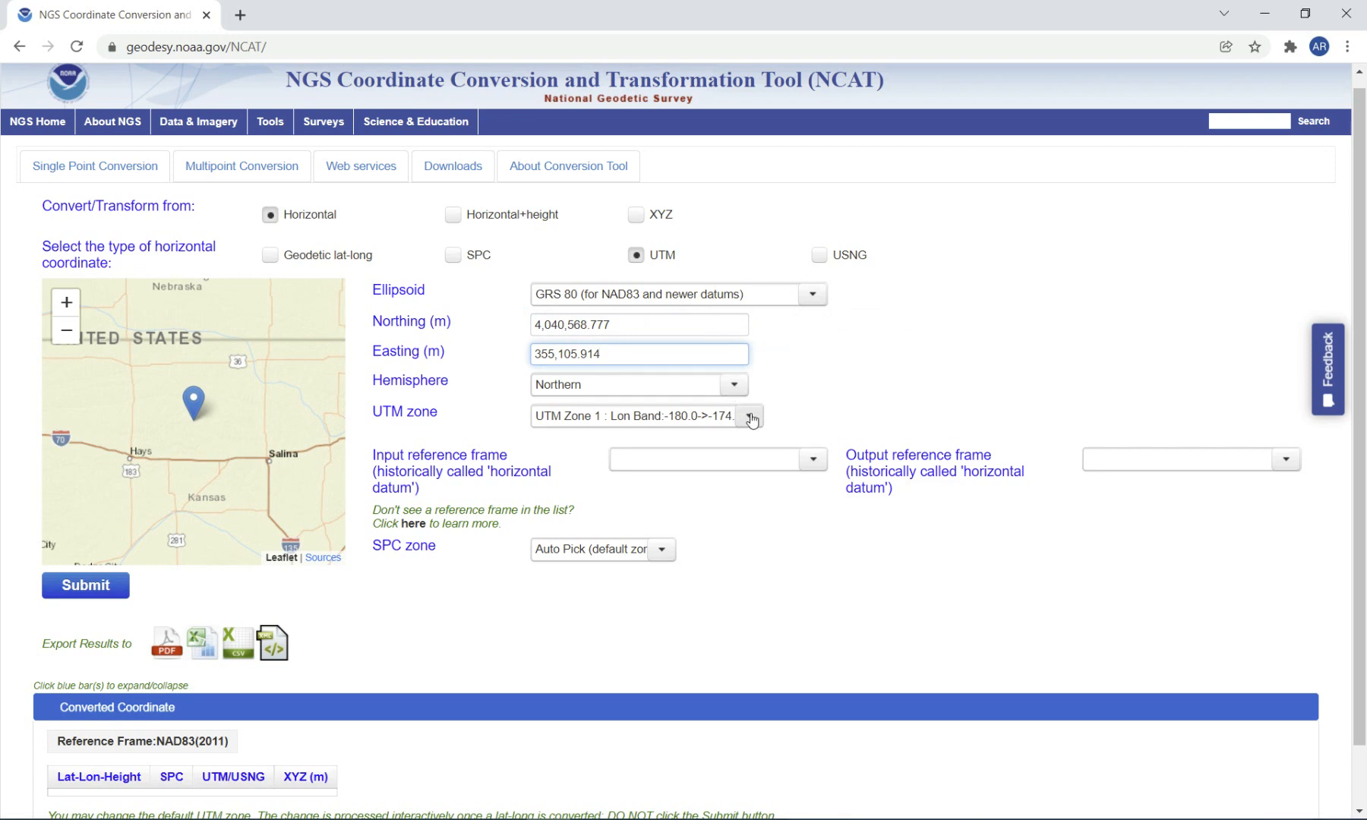
click(748, 416)
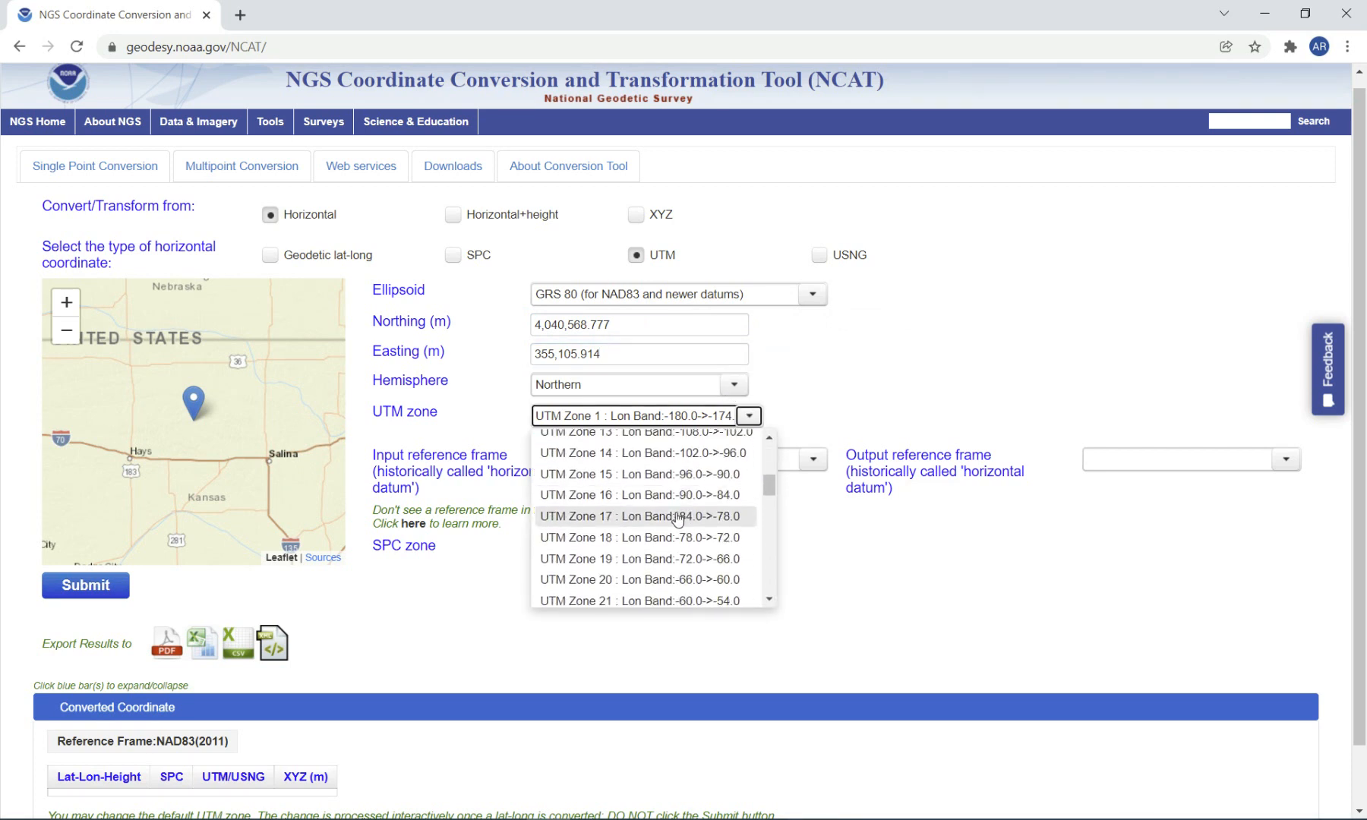
click(637, 474)
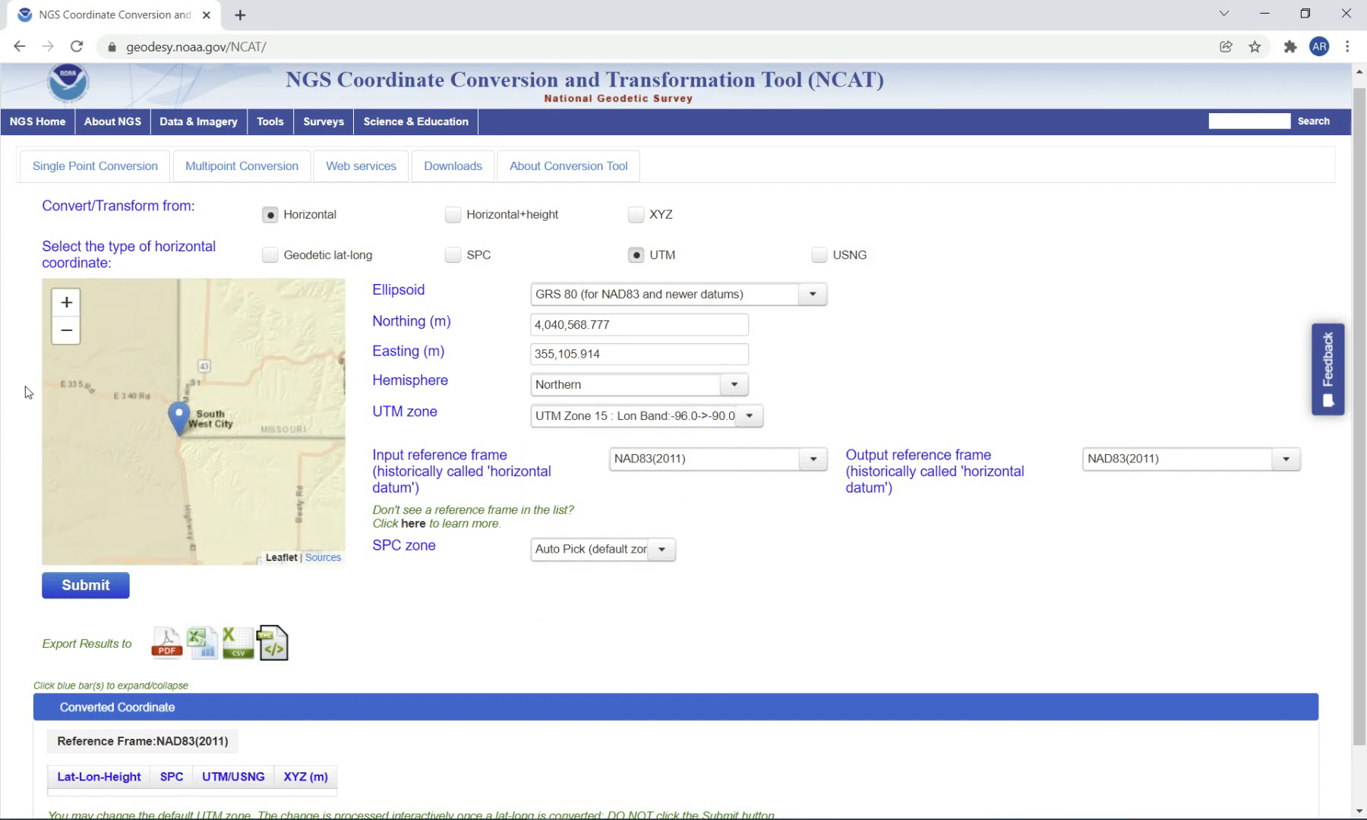
Step: Submit the UTM point; results come back in auto-picked SPC zone MO W-2403
scroll(down, 3)
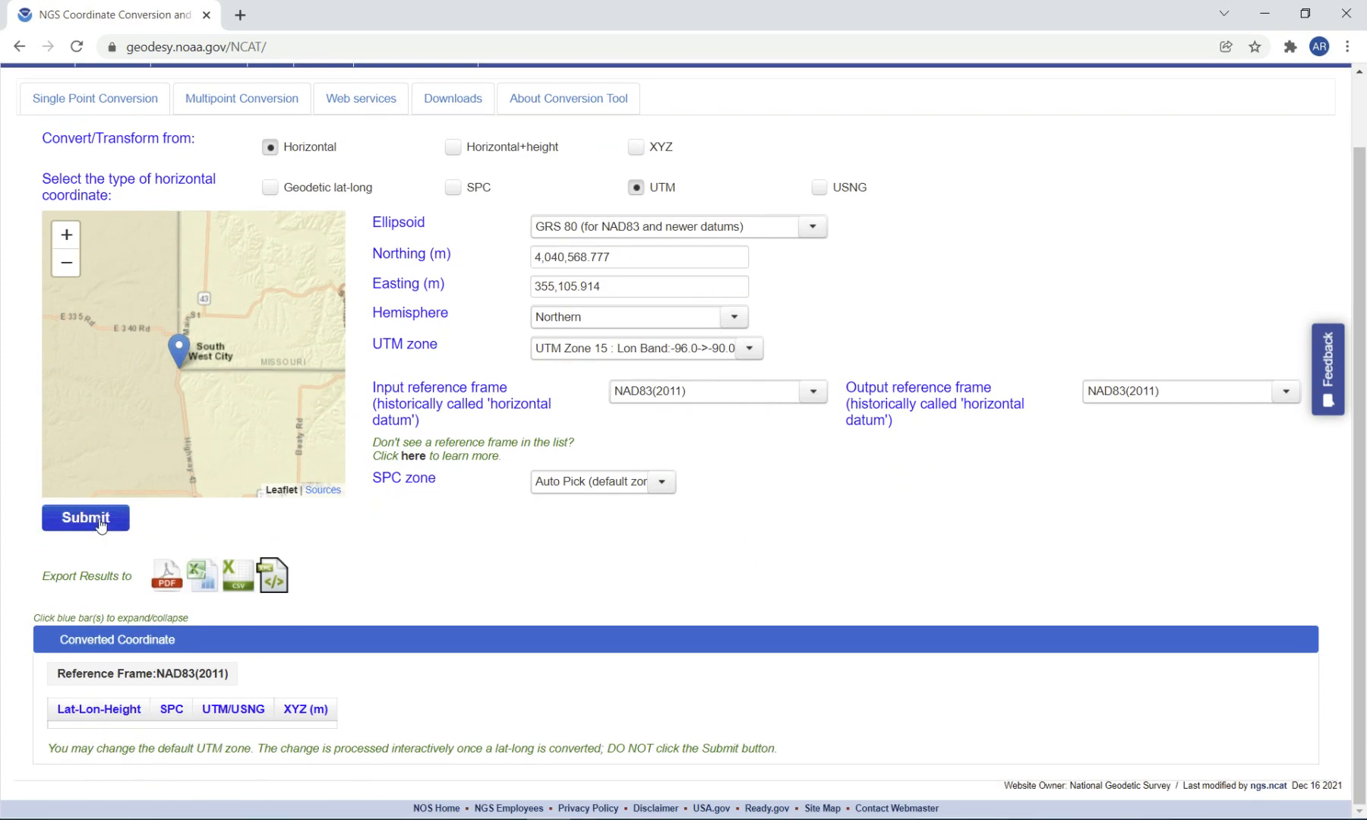
click(85, 516)
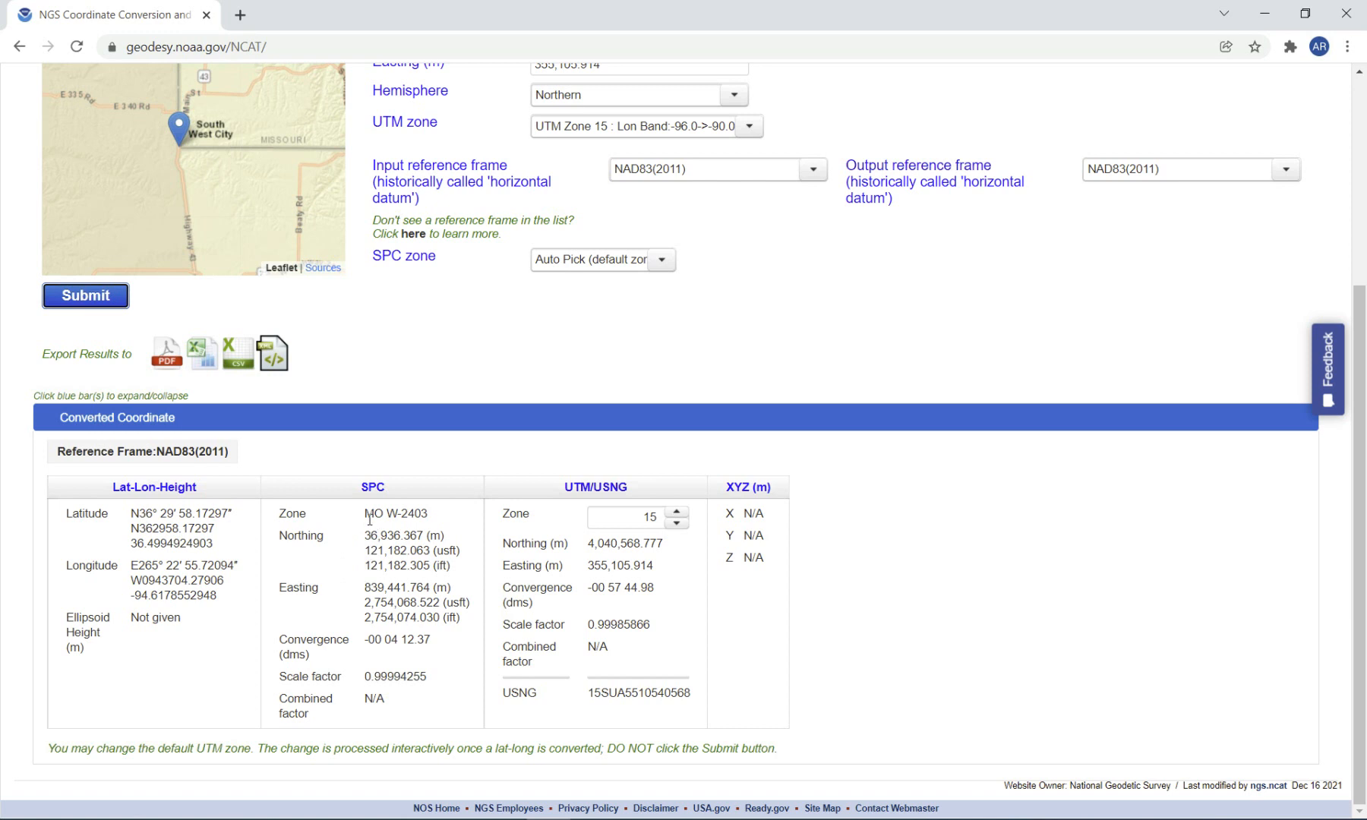
mouse_move(136, 526)
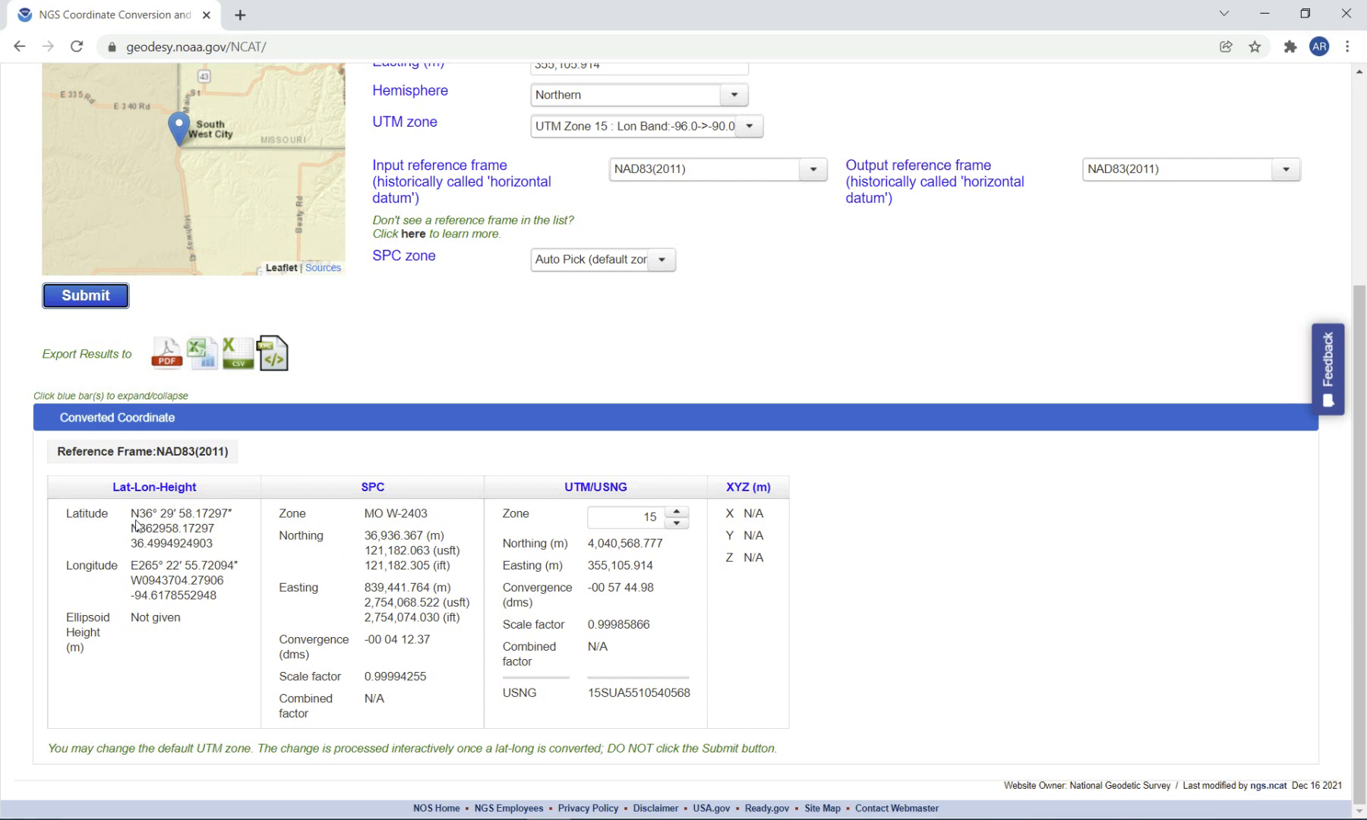
mouse_move(600, 167)
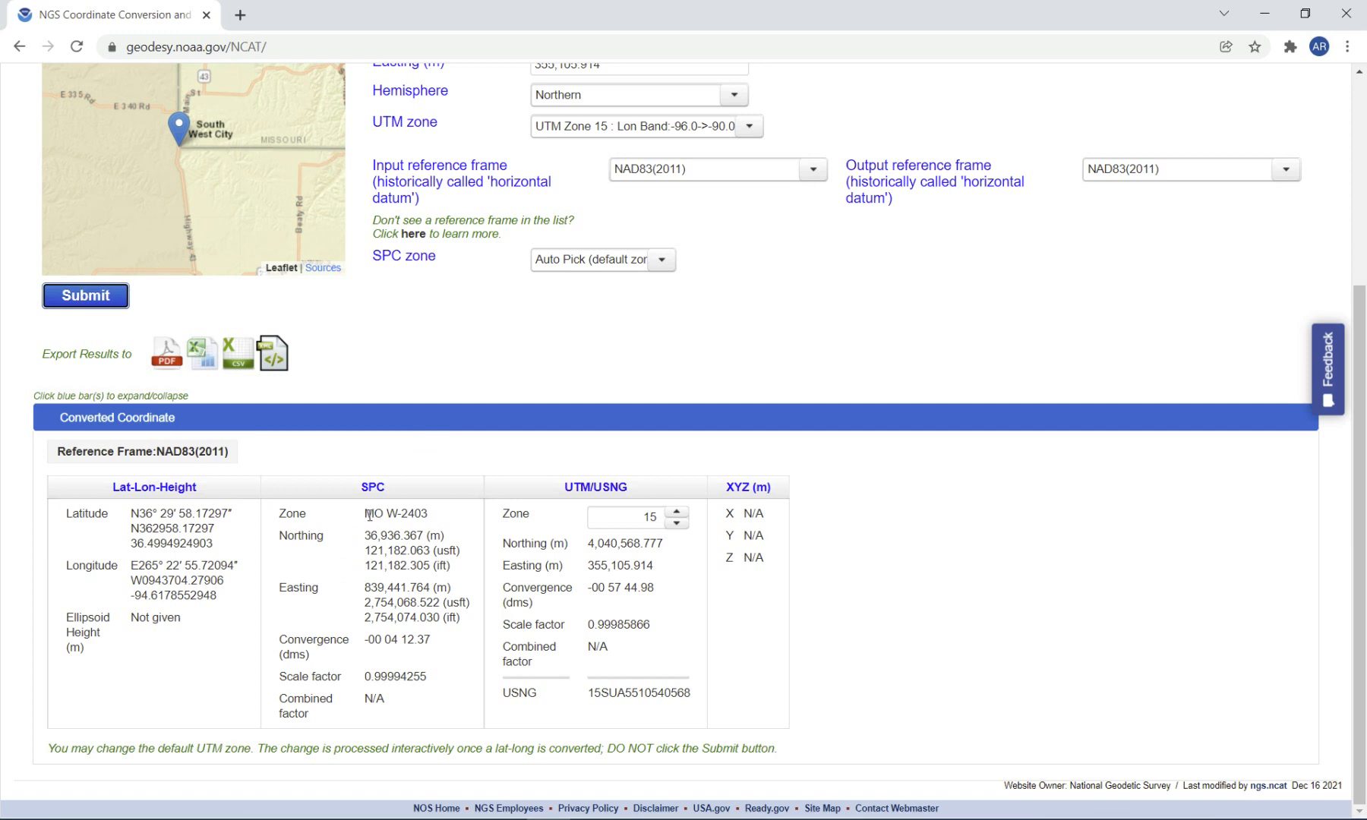
double_click(396, 512)
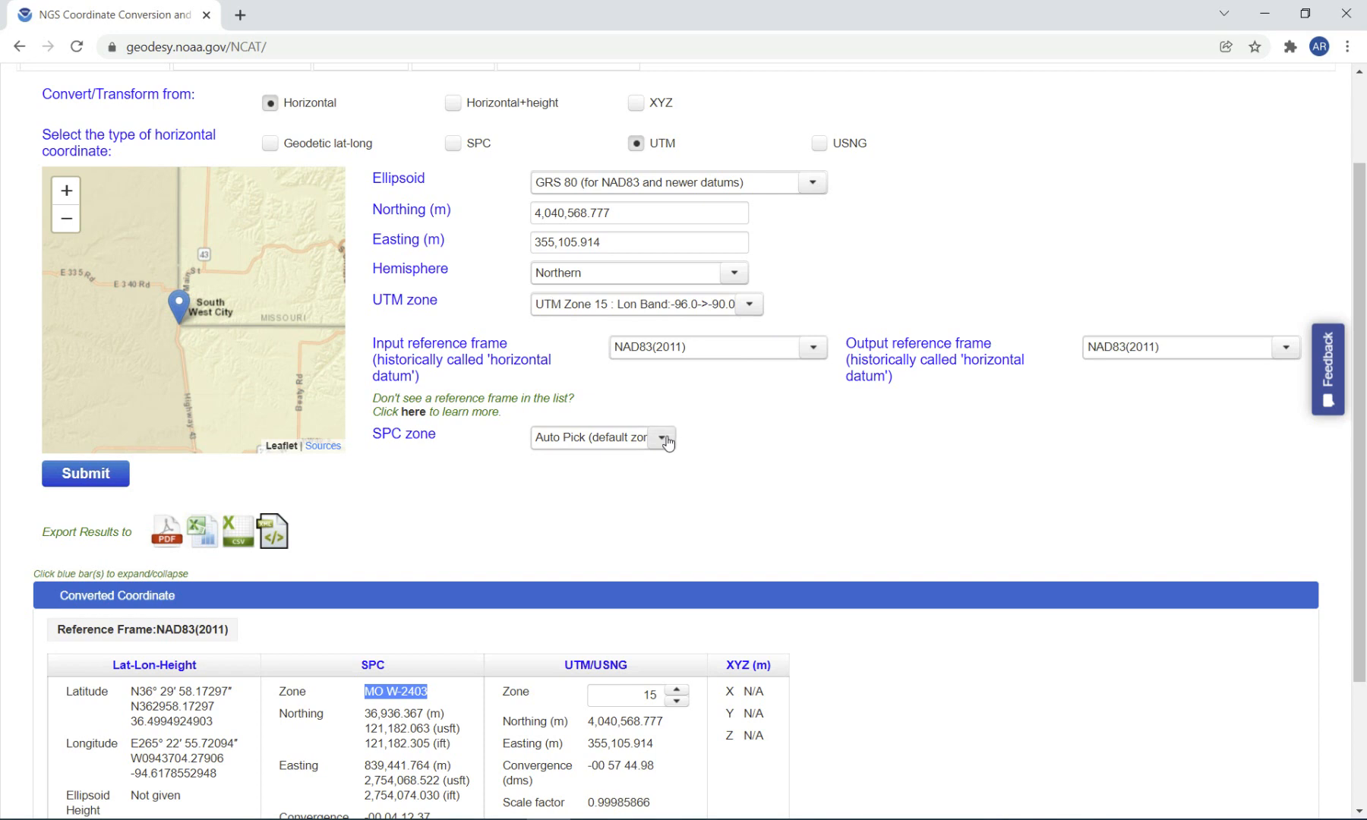
Step: Rerun in AR N-0301, returning northing 798,716.589 and easting 542,894.848 usft
click(664, 437)
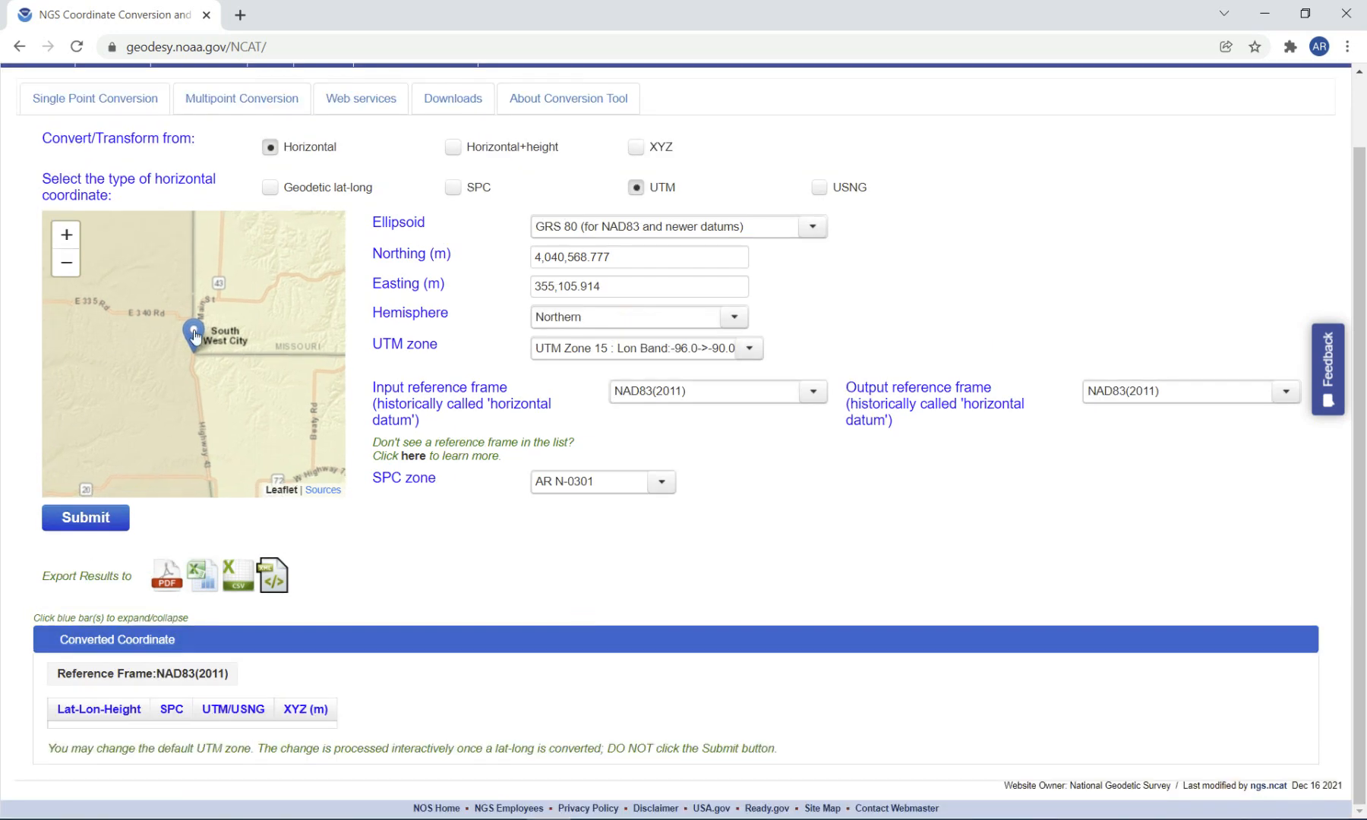
click(86, 516)
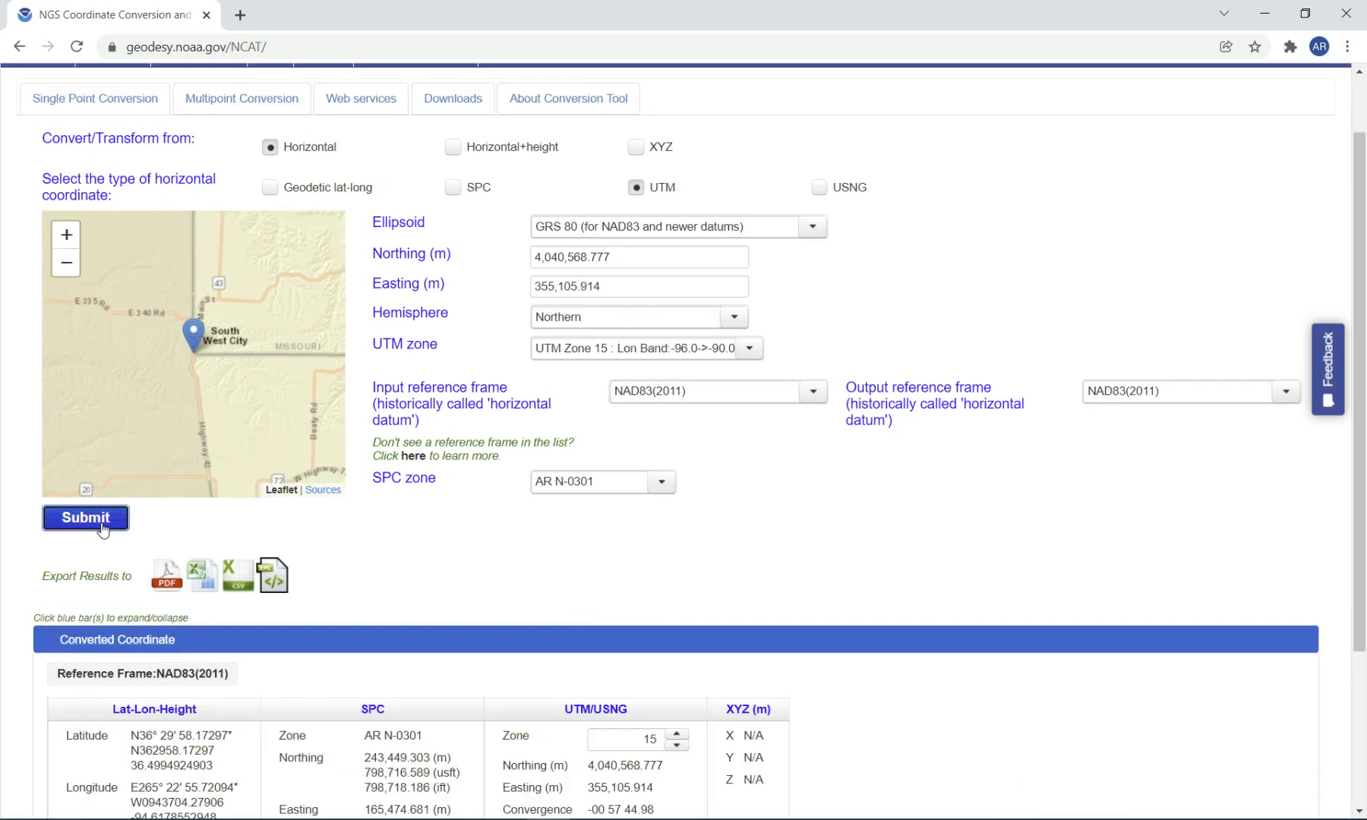
scroll(down, 3)
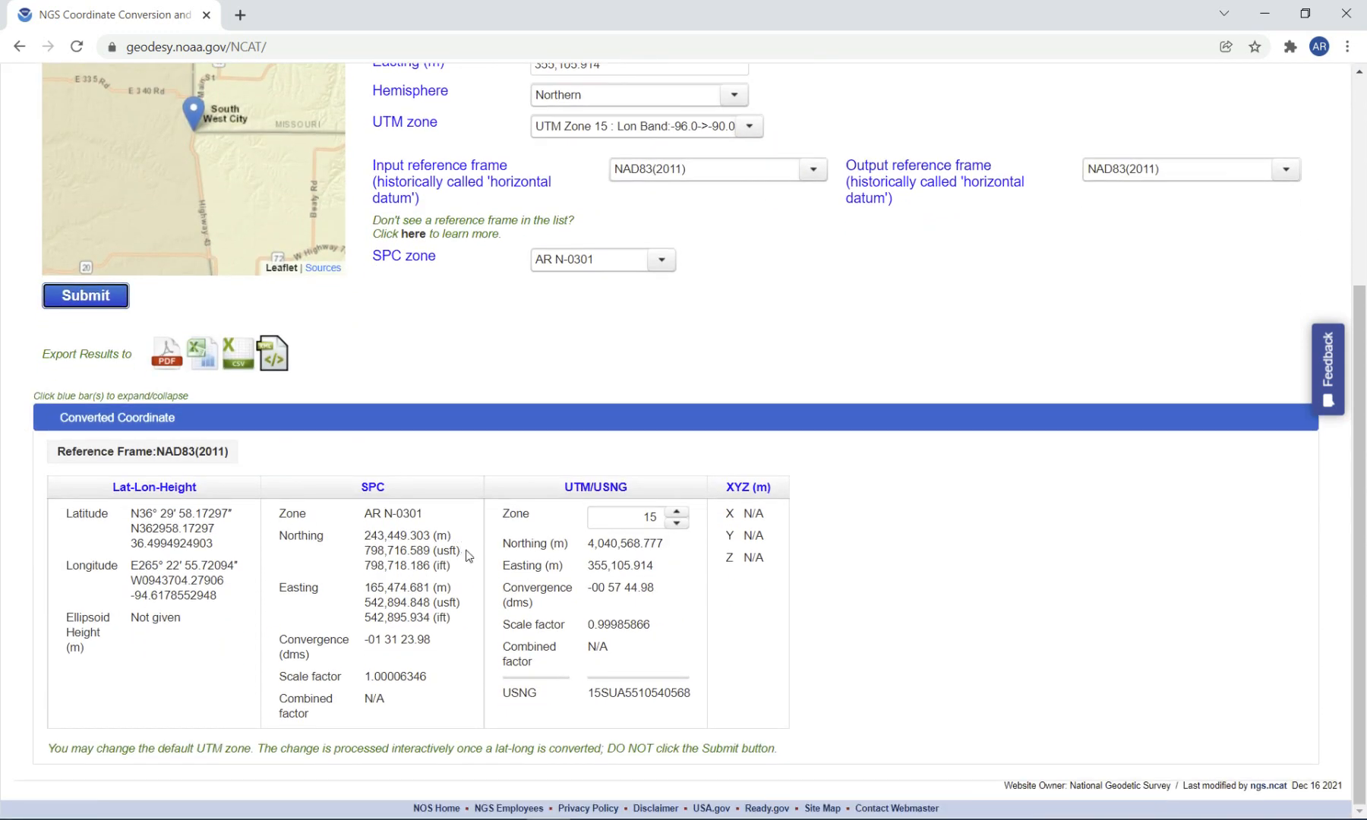
double_click(401, 550)
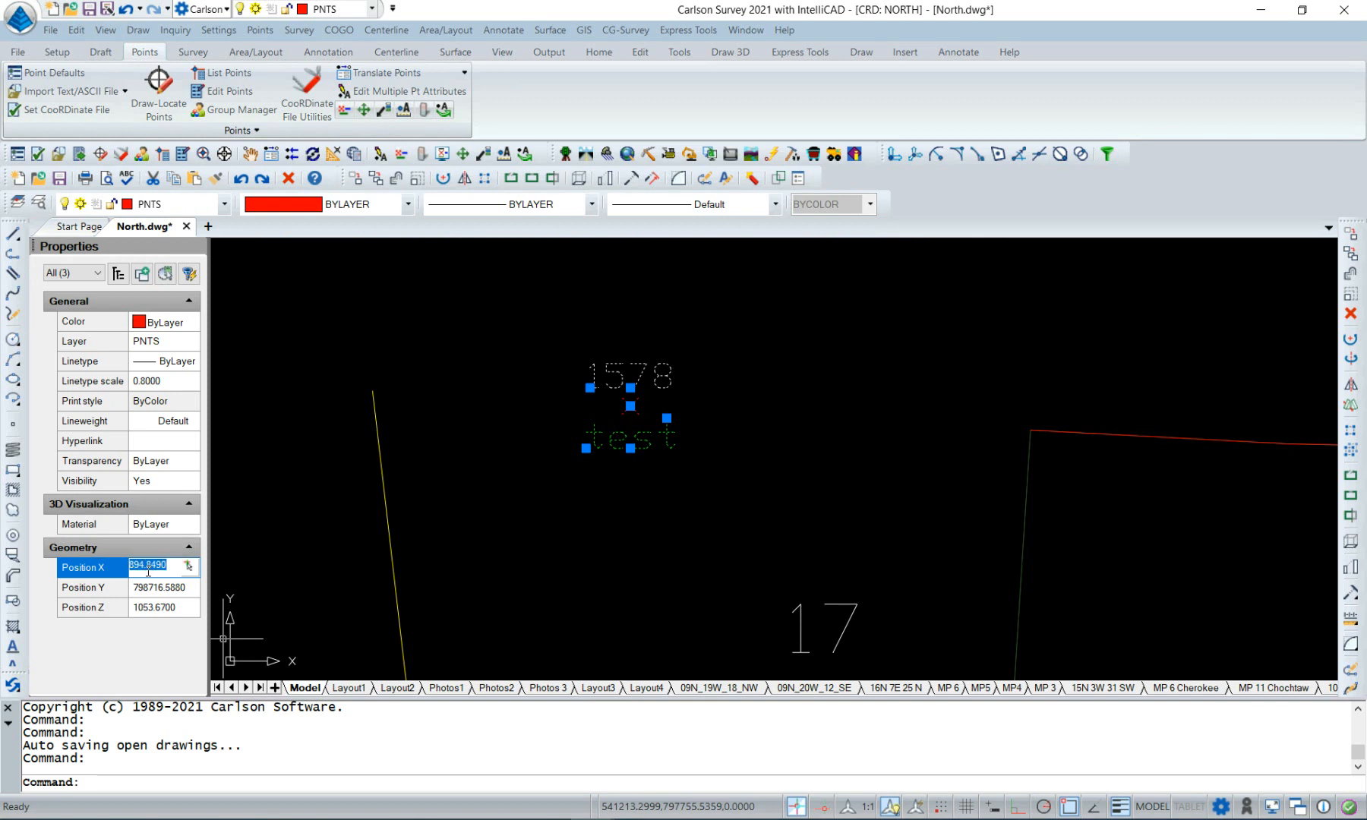
Step: Set point 1578's Position X to 542894.8490 in the Properties palette
text(542894.8490)
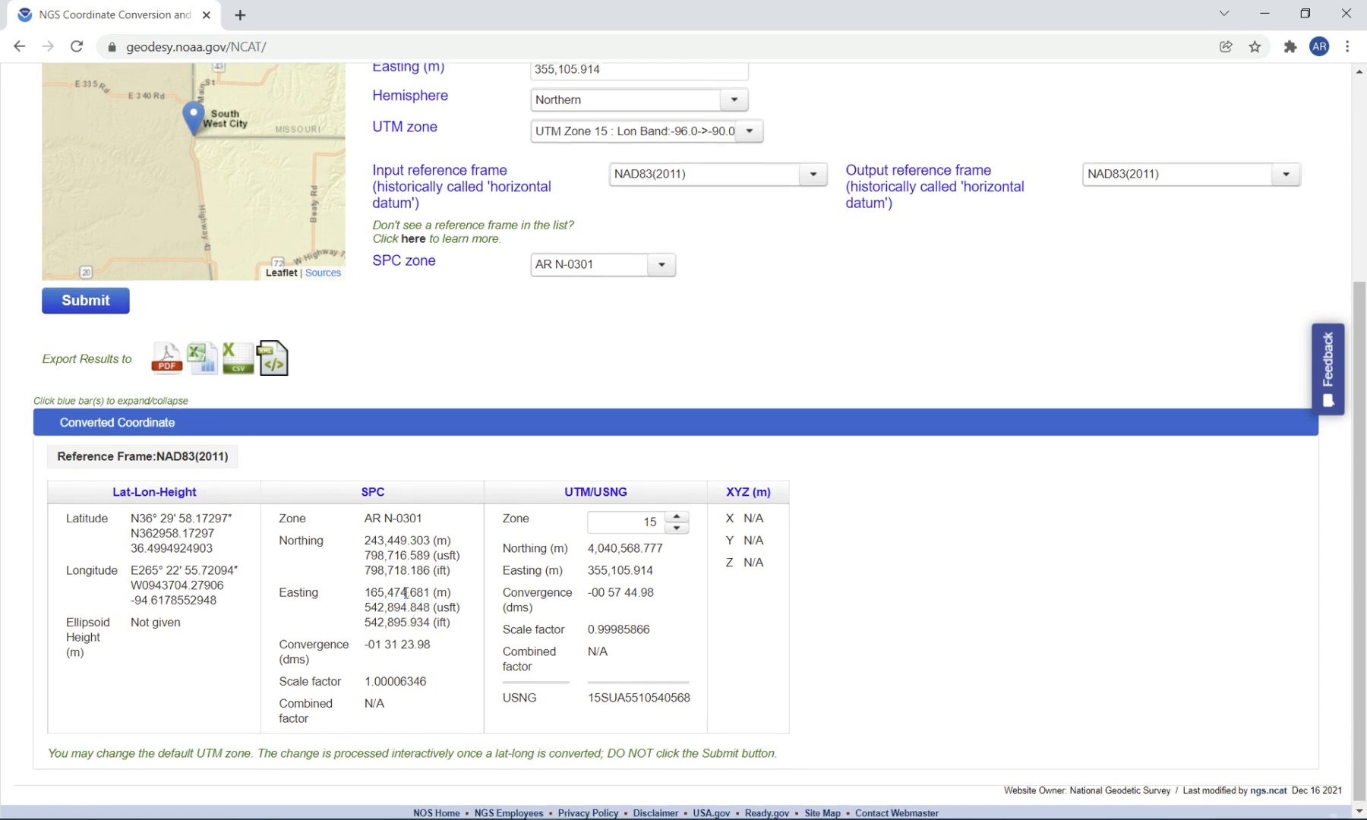
Step: Scroll back to the NCAT input form holding the Zone 15 UTM values and AR N-0301
scroll(up, 3)
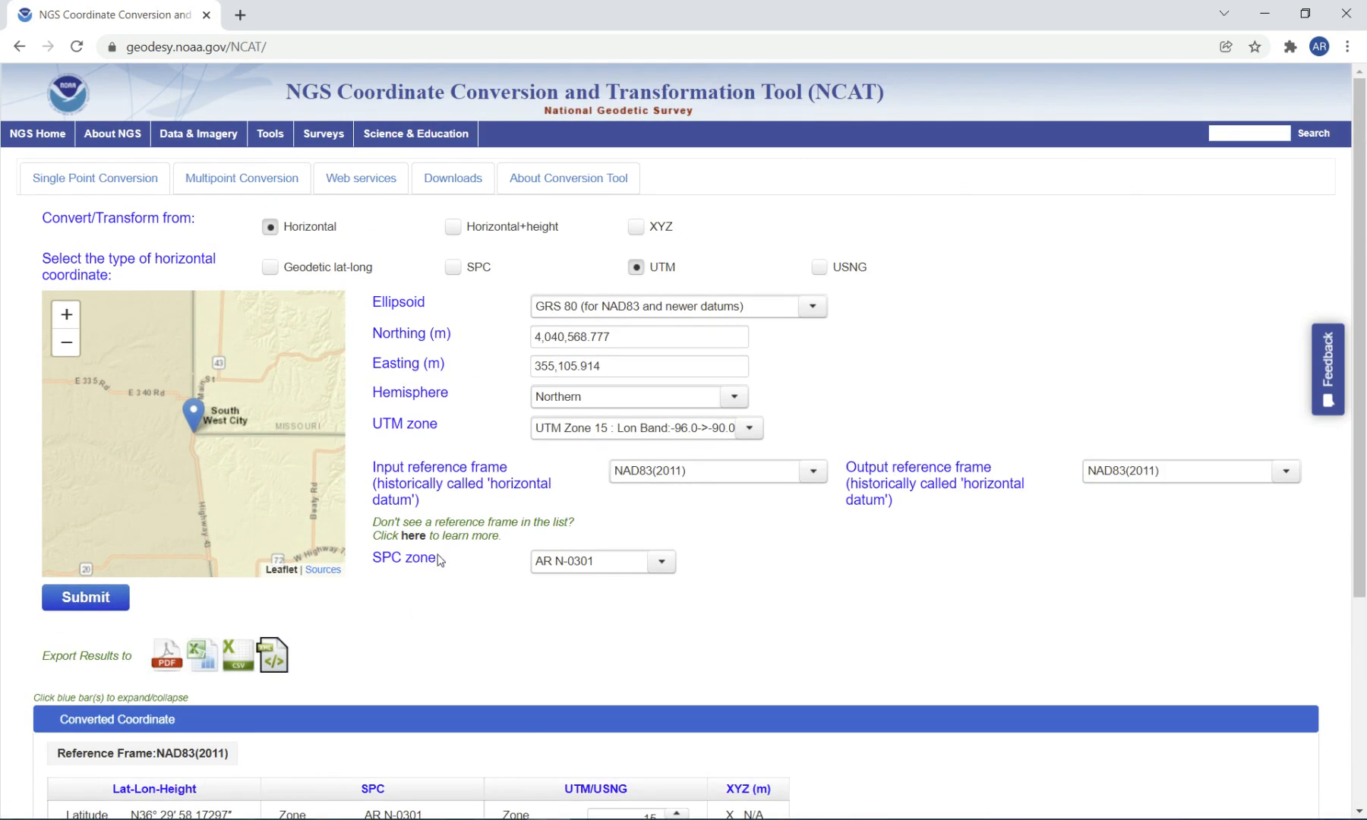